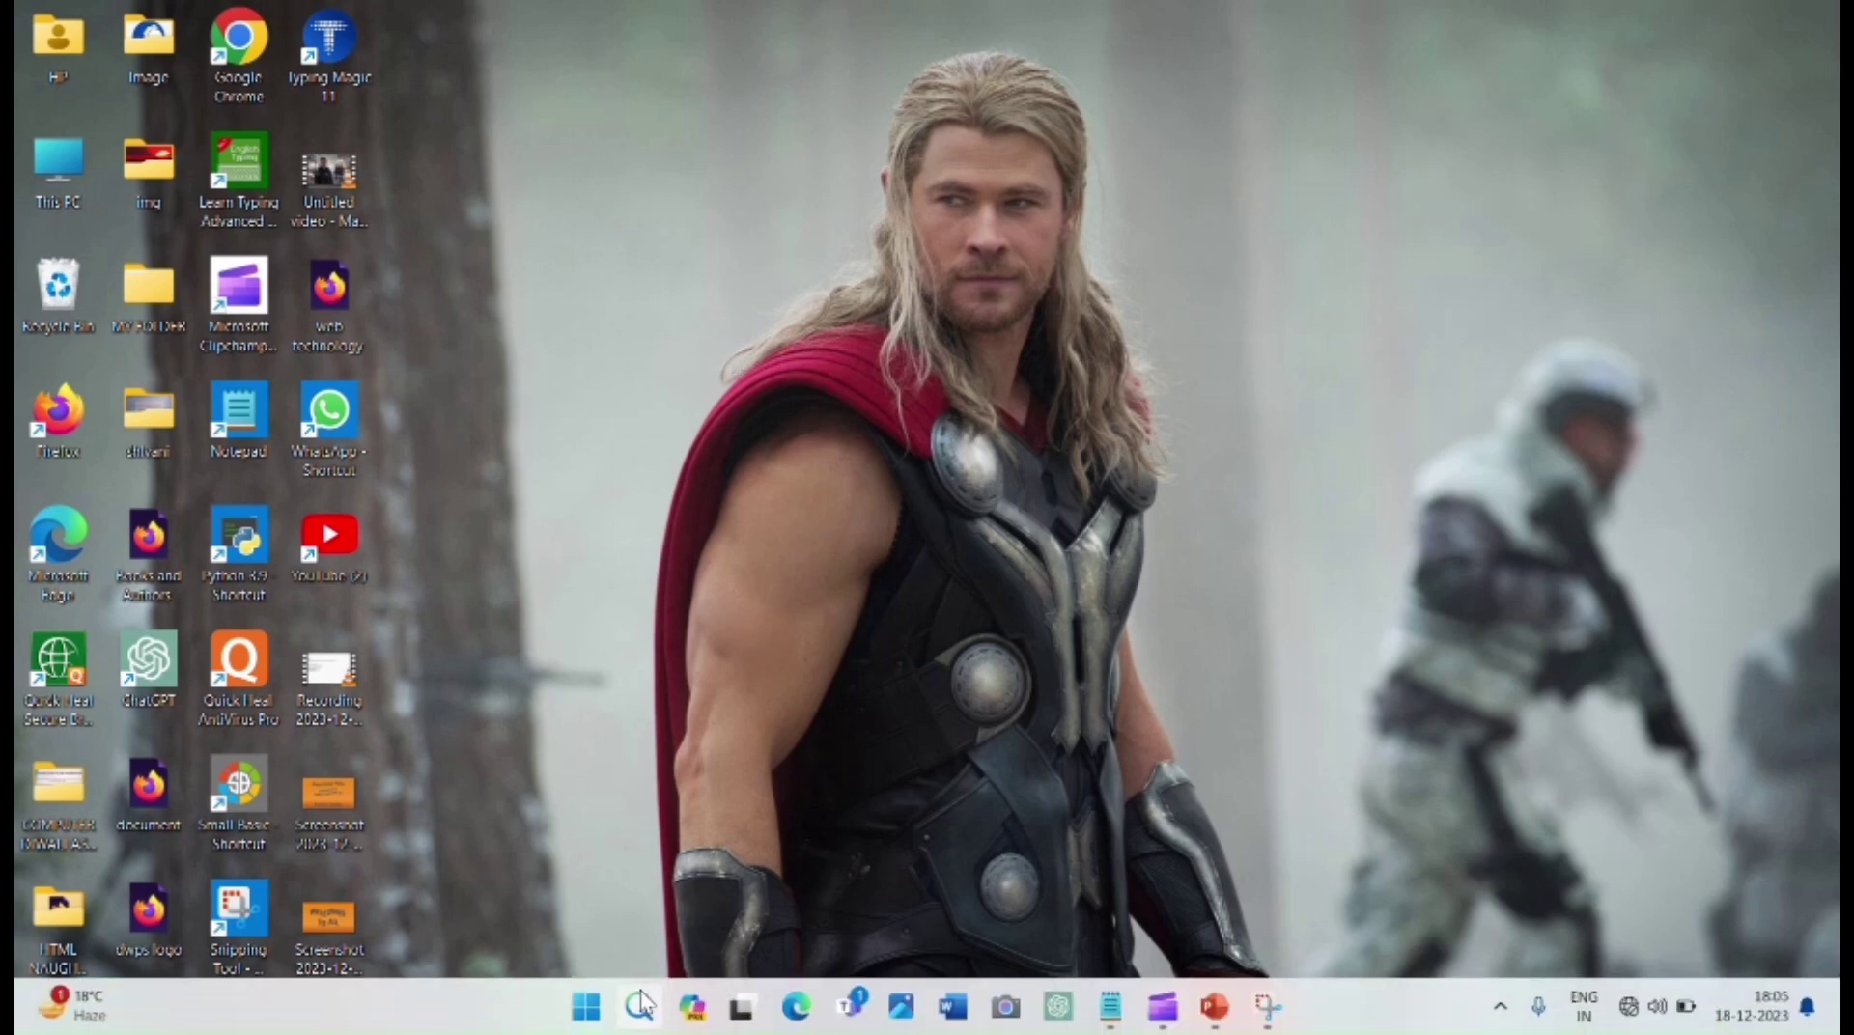
Launch Notepad from the recent apps in Windows search
left_click(639, 1006)
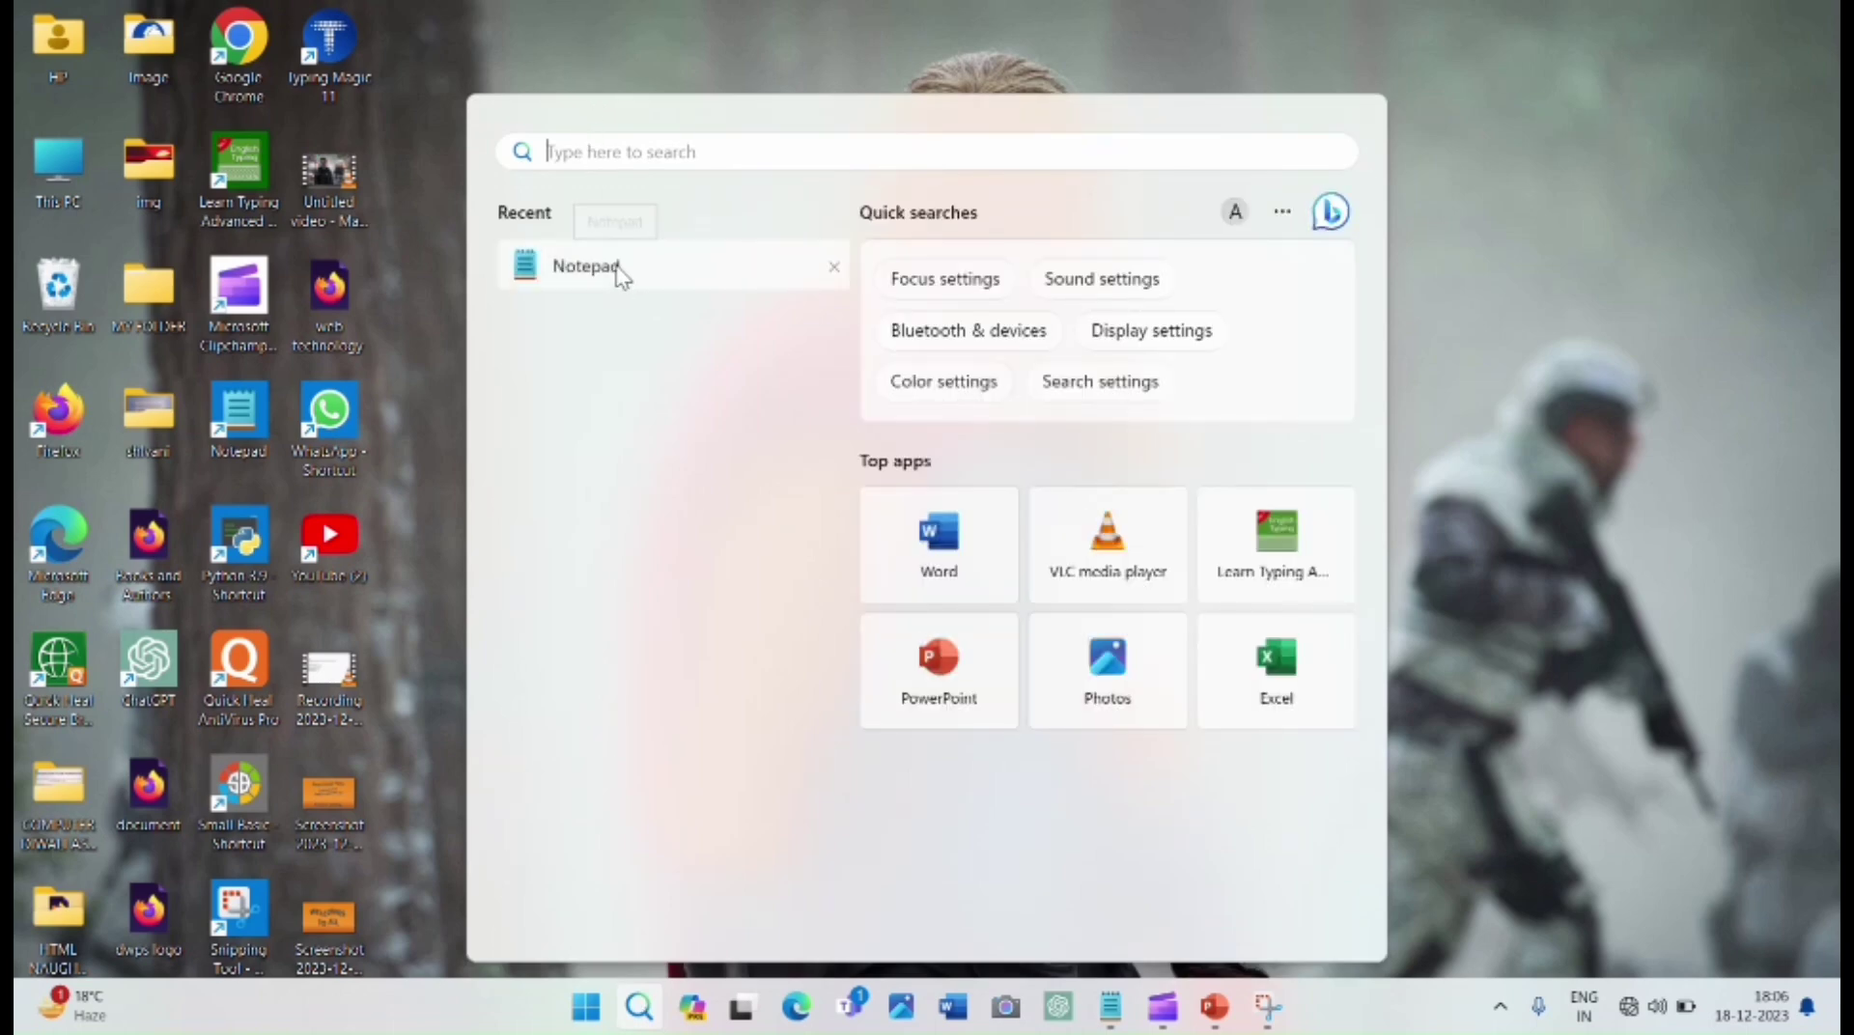
mouse_move(626, 278)
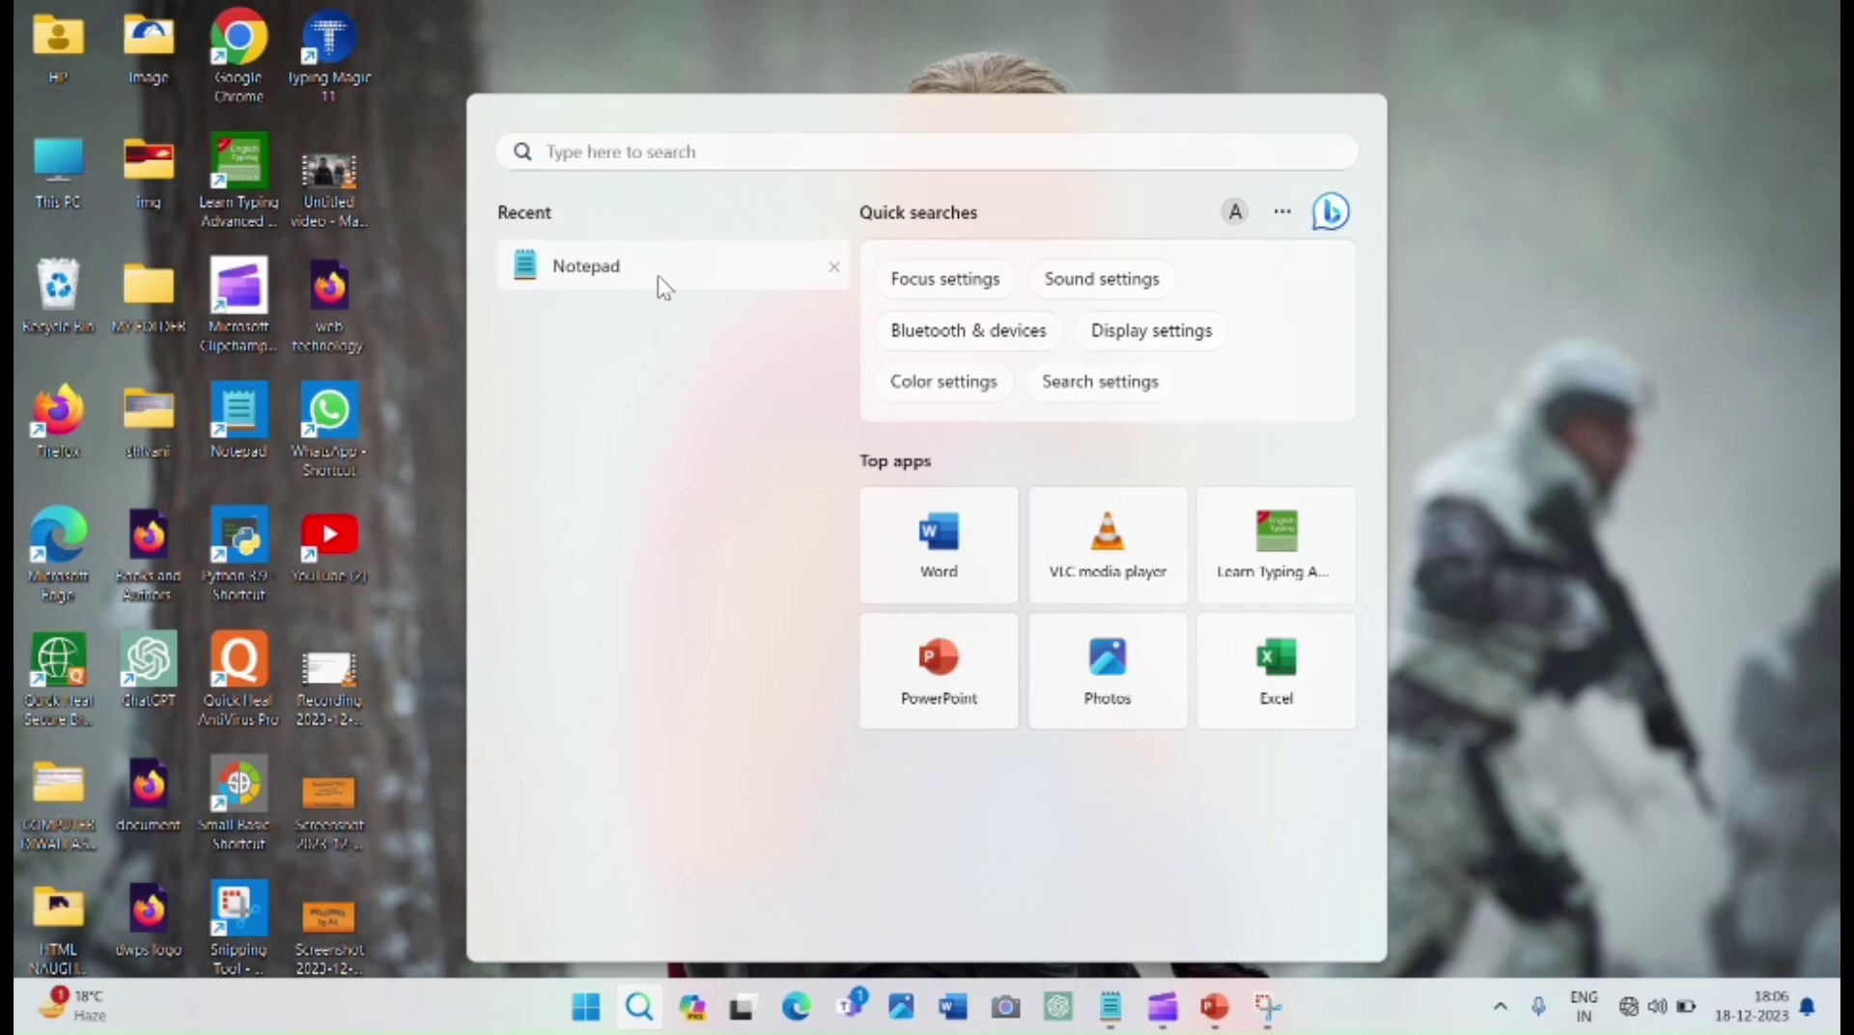
left_click(585, 265)
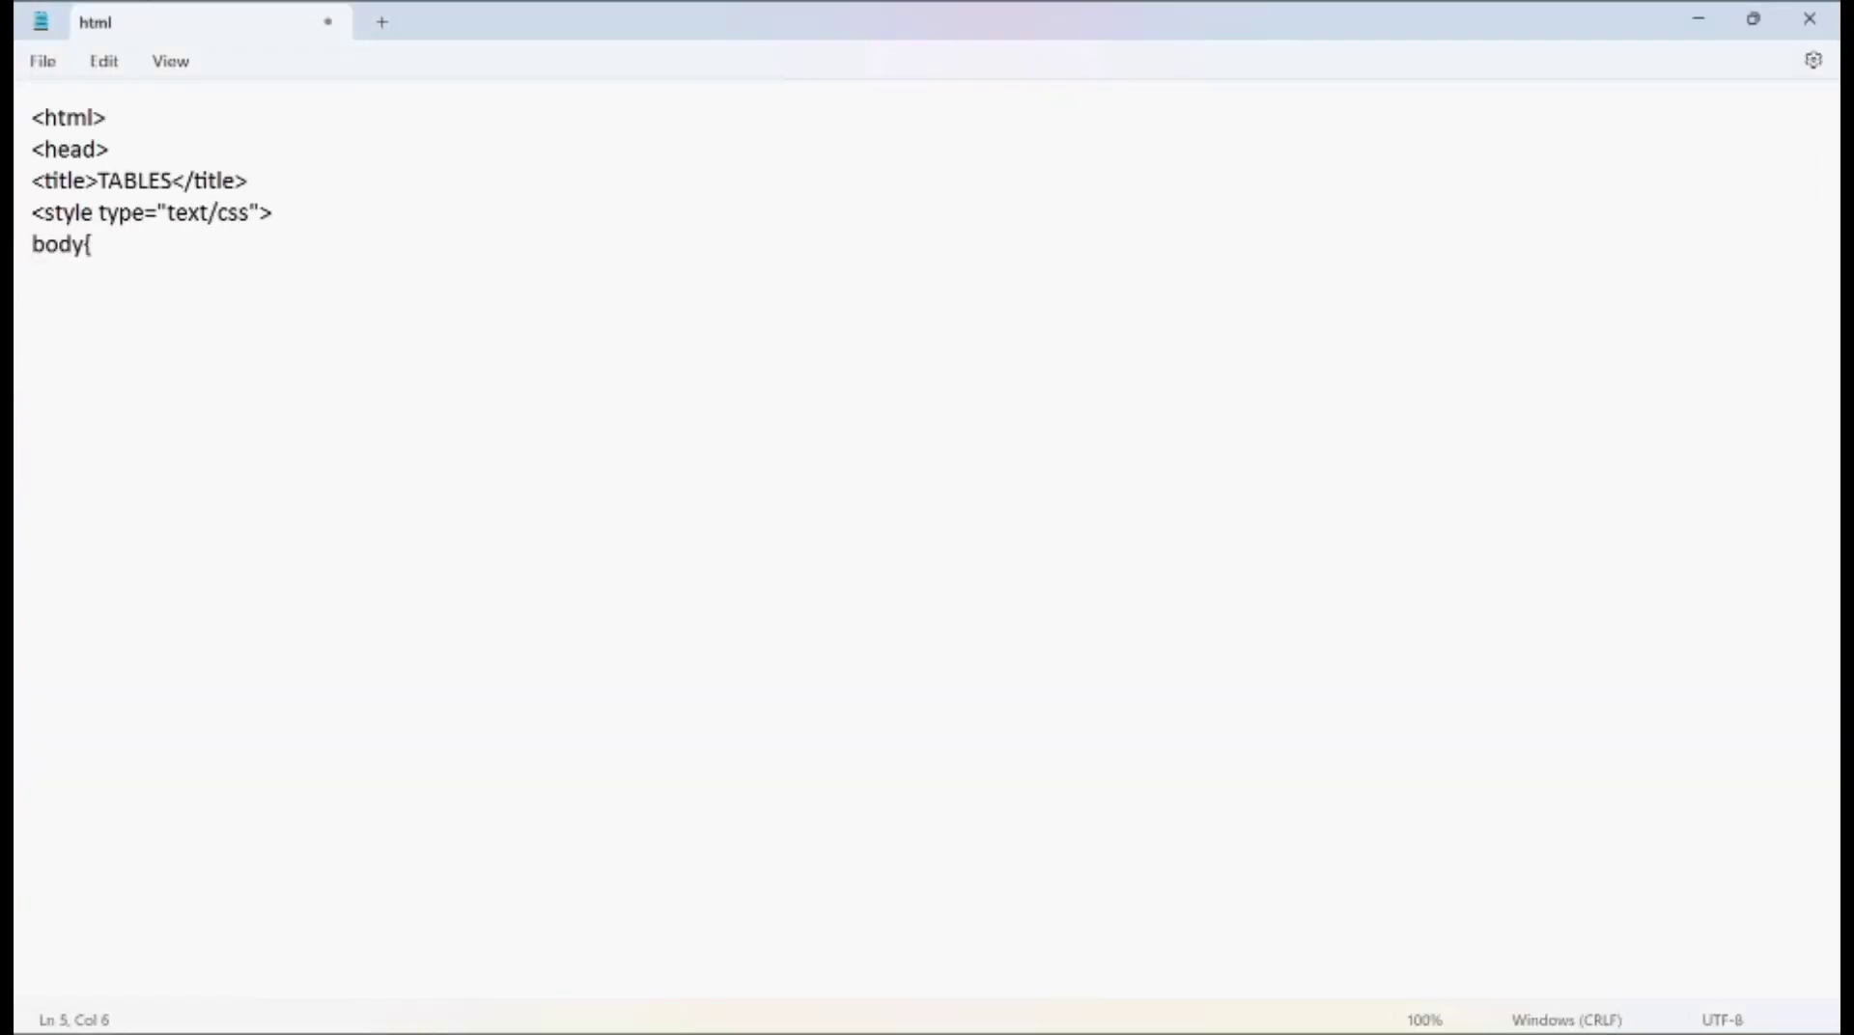
Write CSS for orange body and centered table, a red Author Name header, and rows for Wimpy Kid and Matilda
type("background-color:orange}")
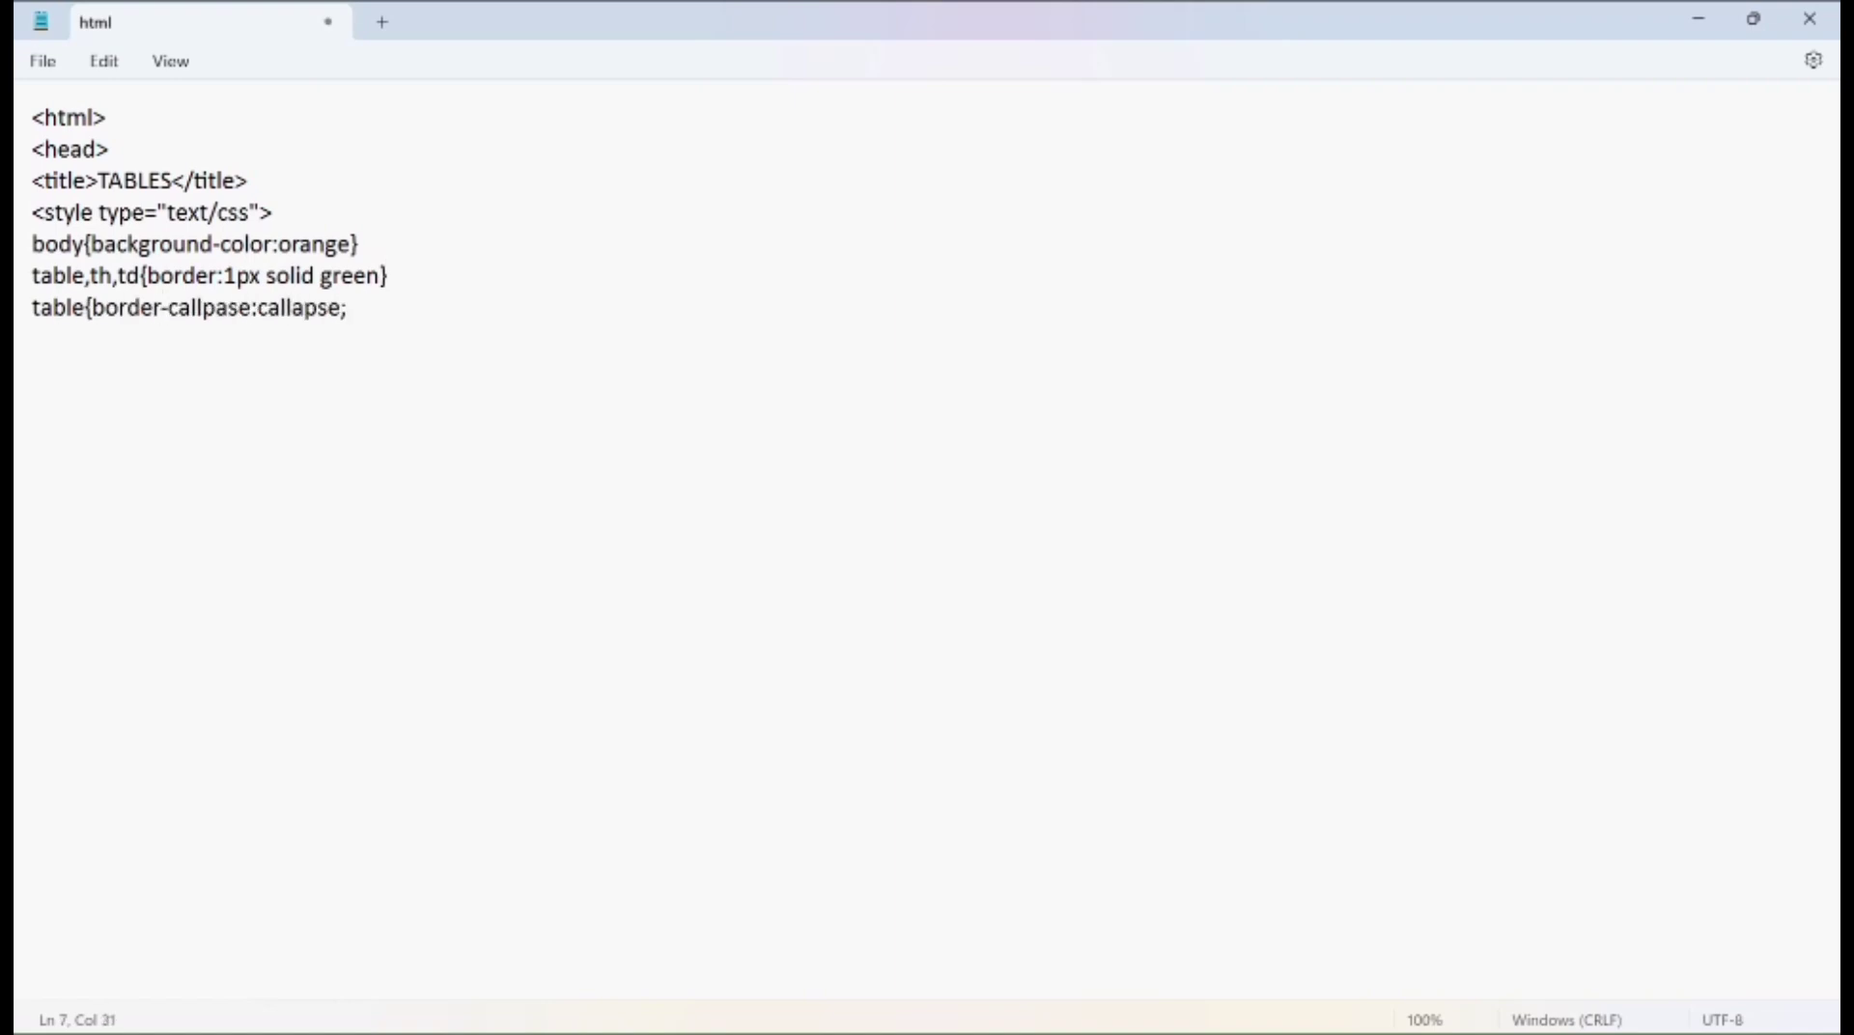
type("padding:5px;width:70%;height:50%;text-align:center;background-color:yellow}")
type("<body><table><caption><h3>BOoks &Authors</h3></caption")
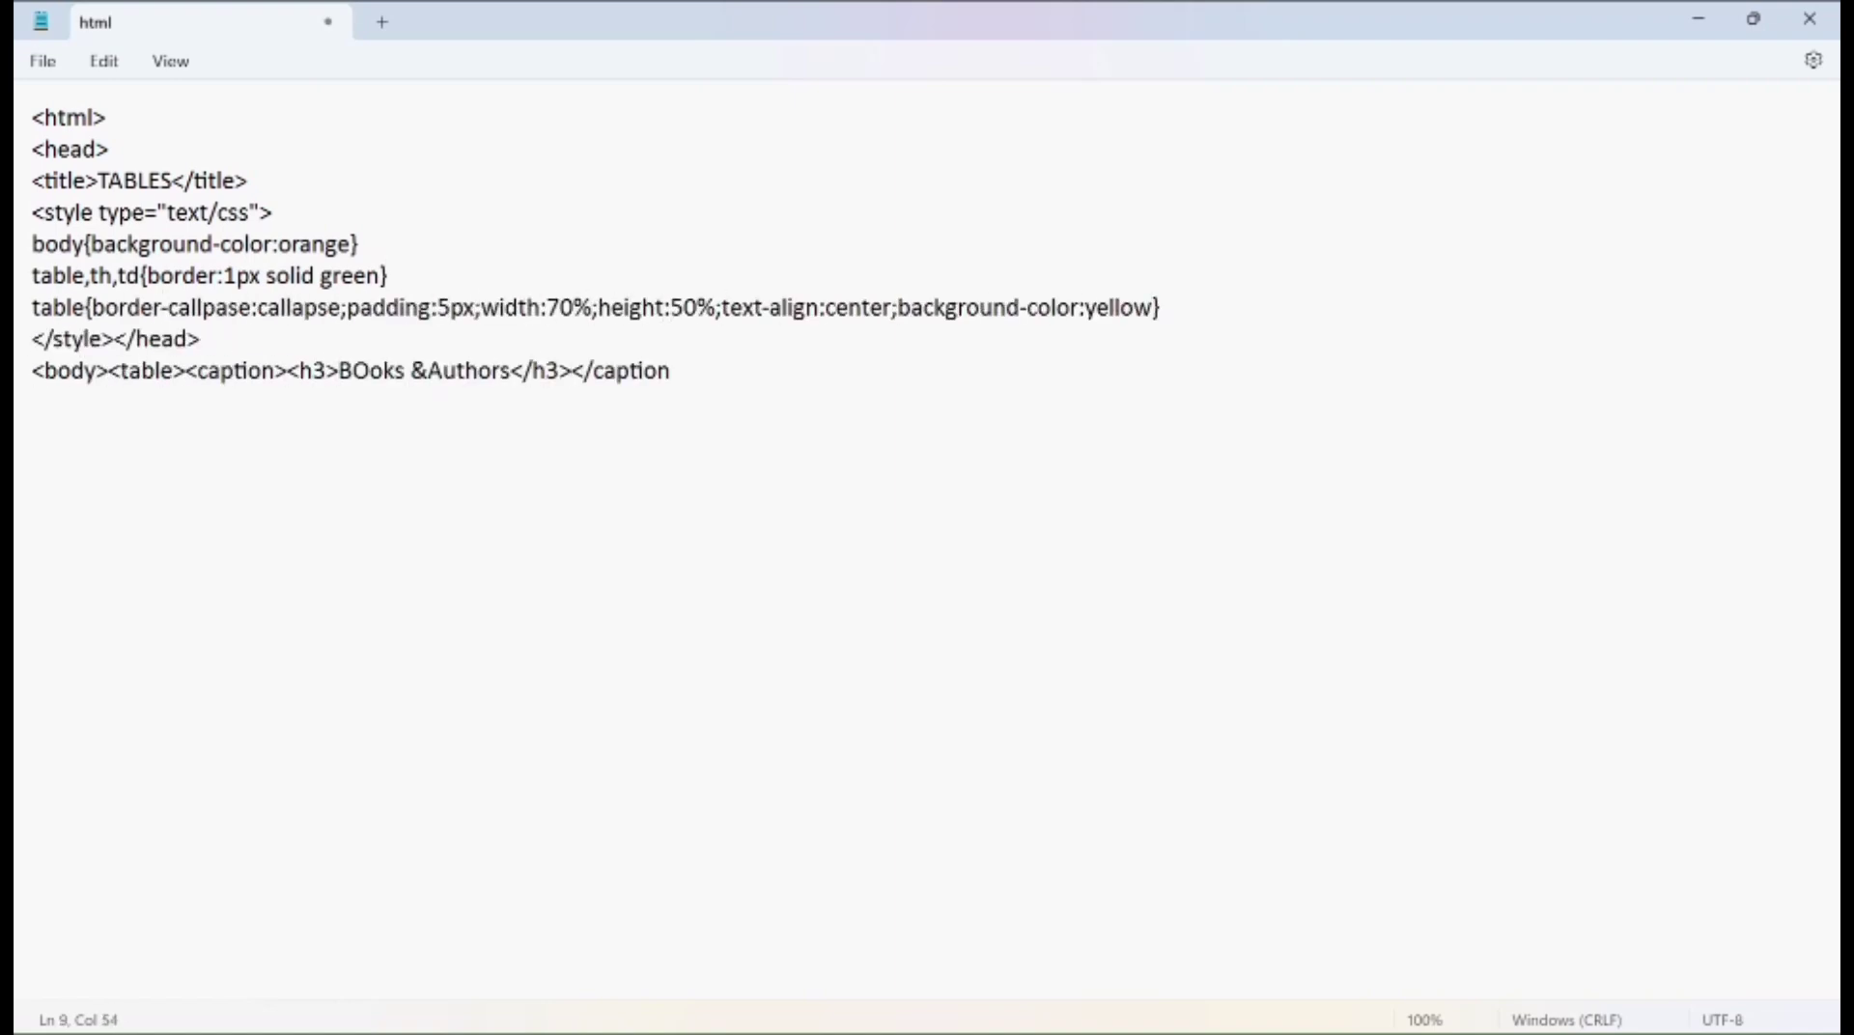
type("<tr><th syle=background-color:red;color;white>Authour Name</th>")
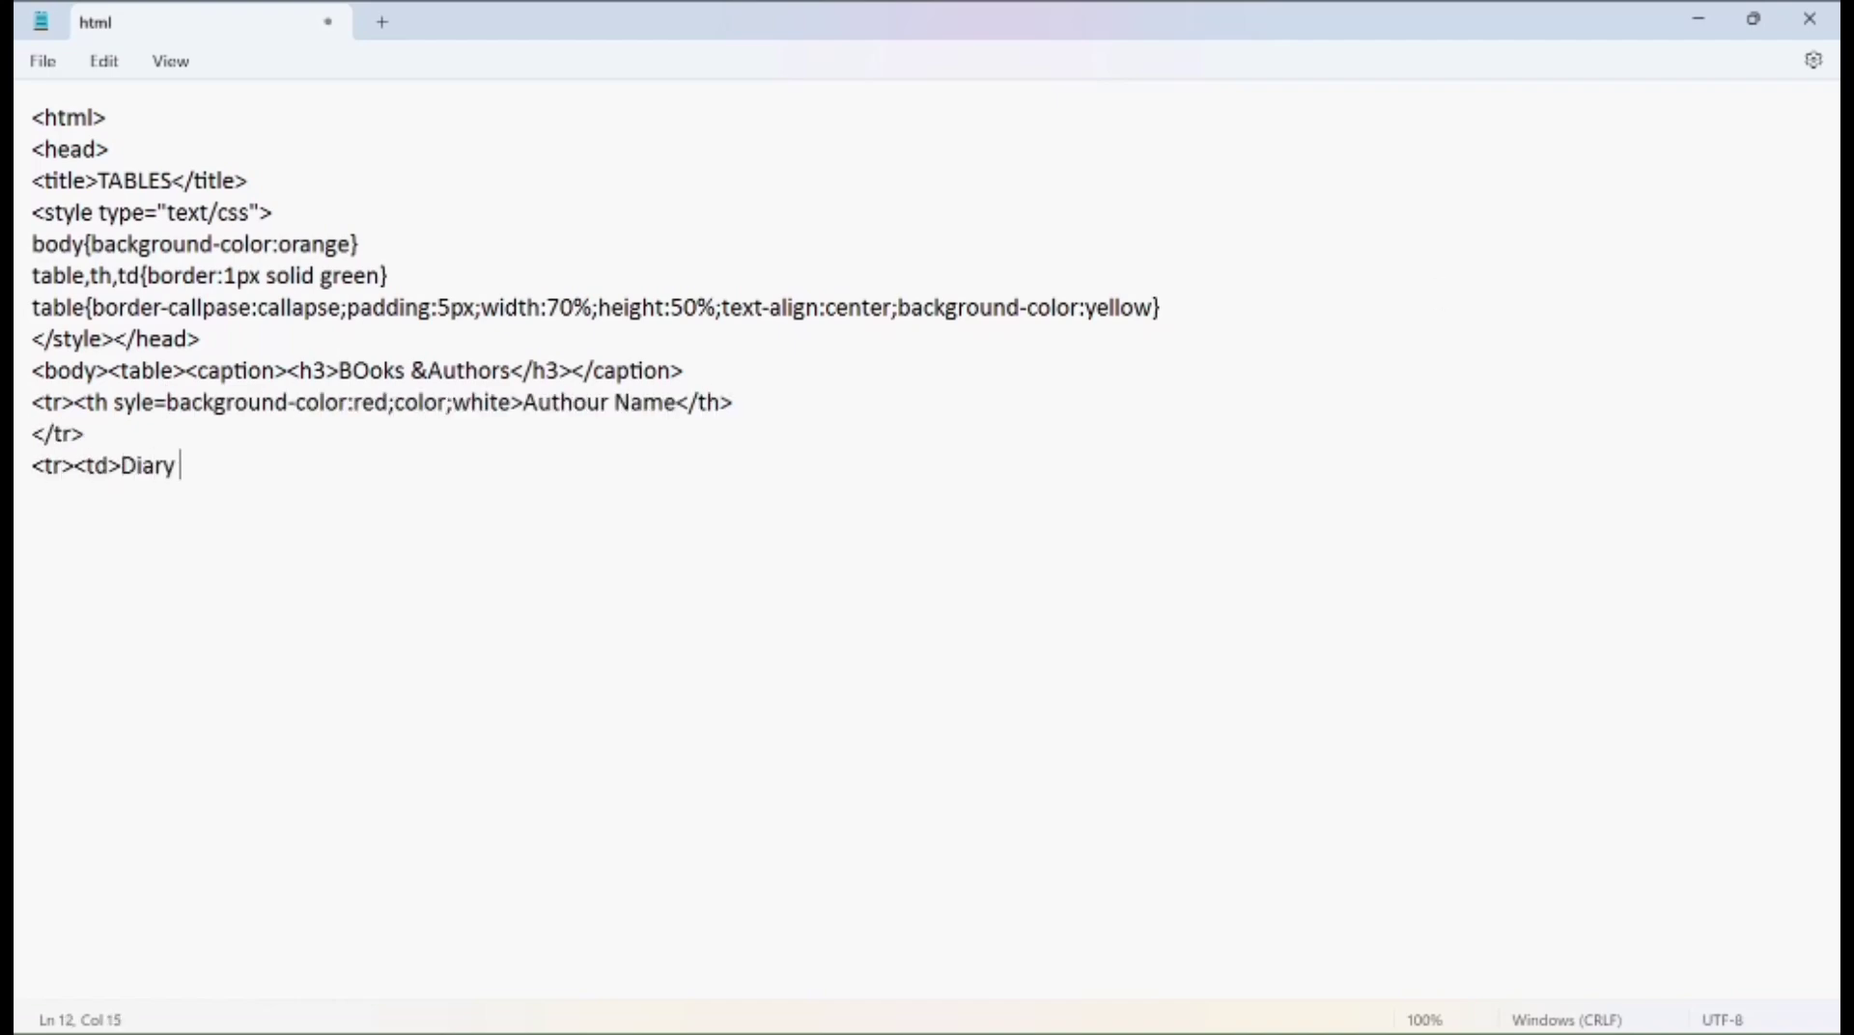
type("of Wimpy Kid</td></td>Jeff Kinney</td></tr>")
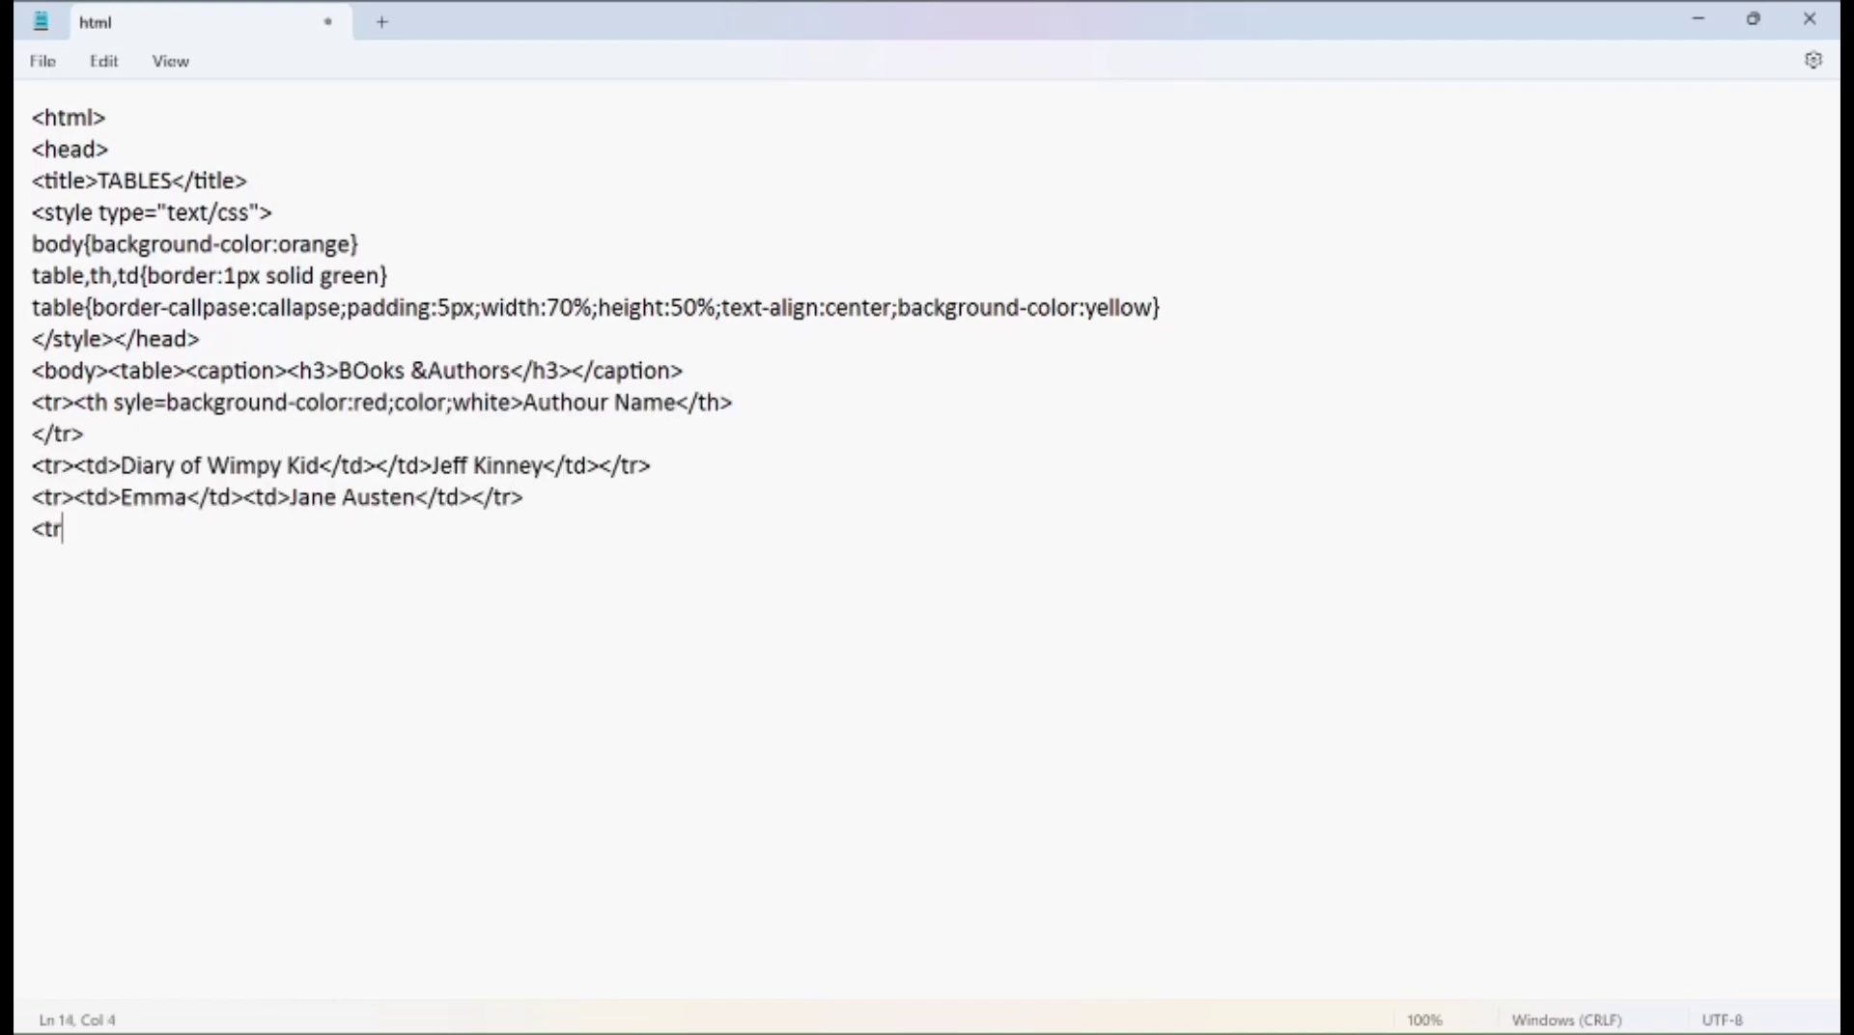
type("><td>Matilda</td><td>Roald Dahl</td></tr>")
type("b")
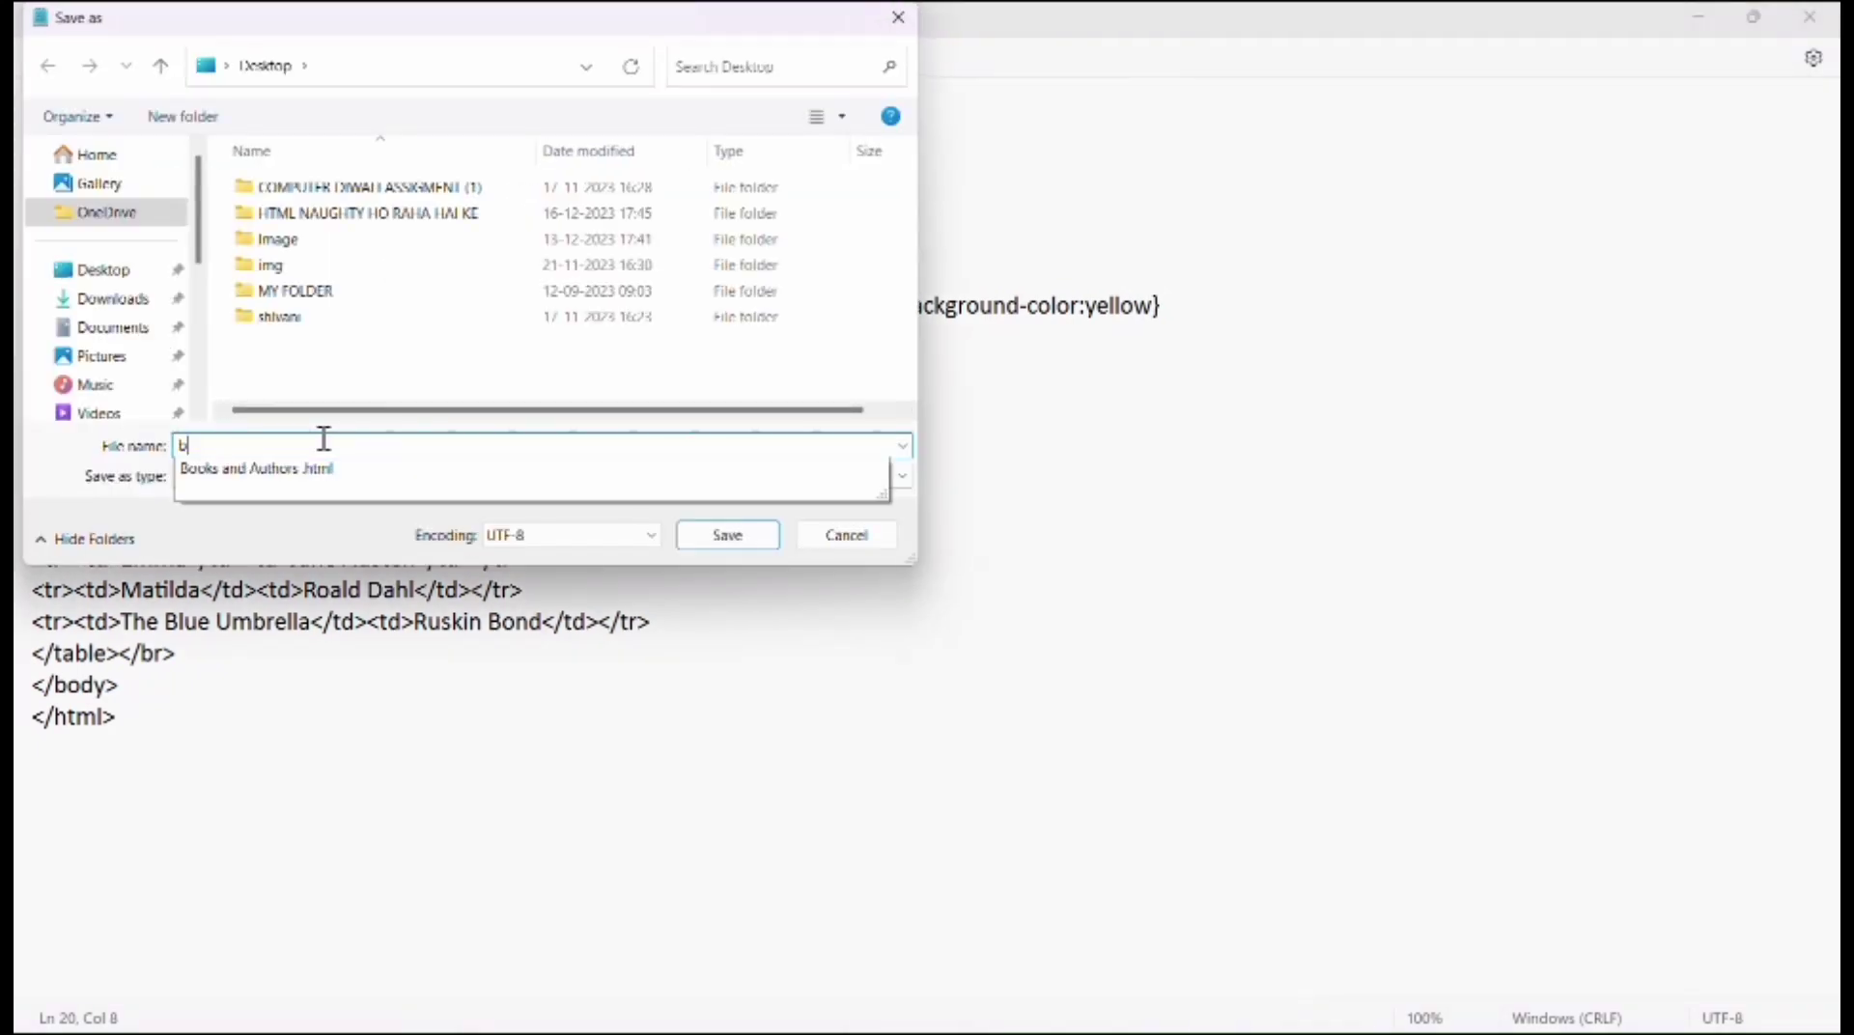
Save the page to the Desktop as 'Books and Authors.html'
left_click(257, 467)
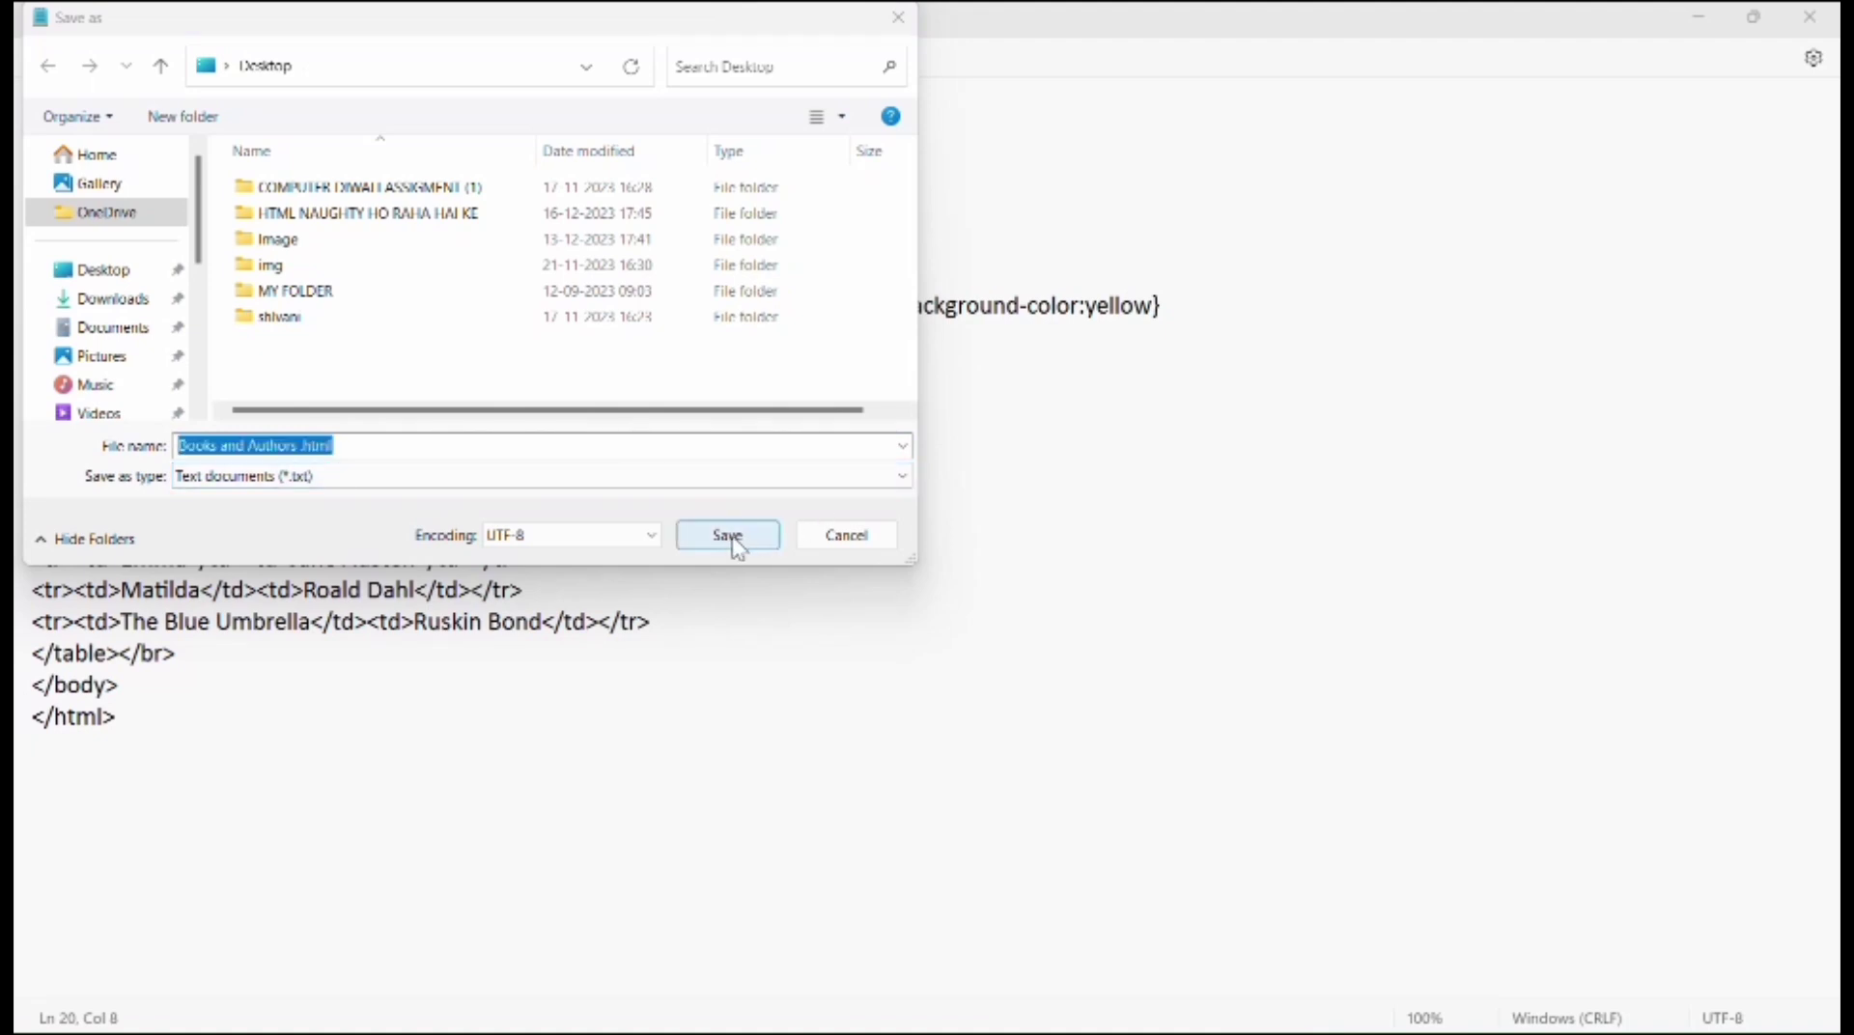
left_click(728, 535)
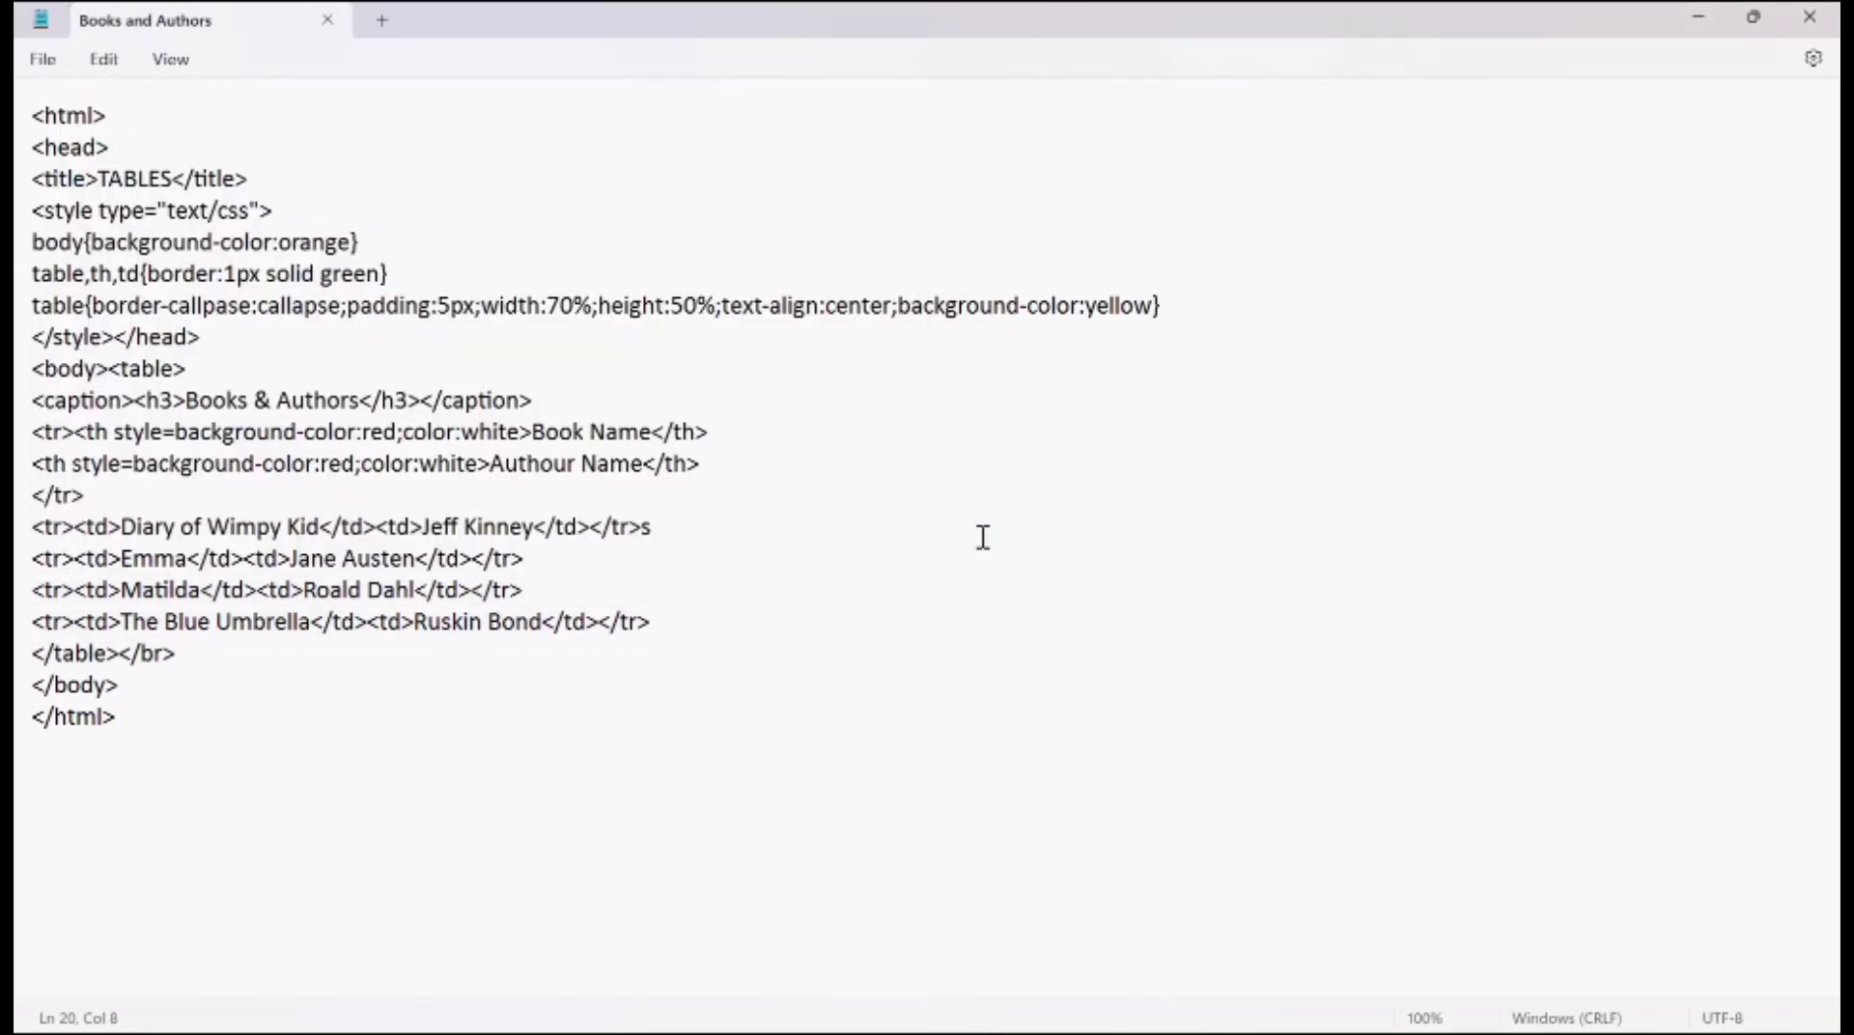
mouse_move(1692, 21)
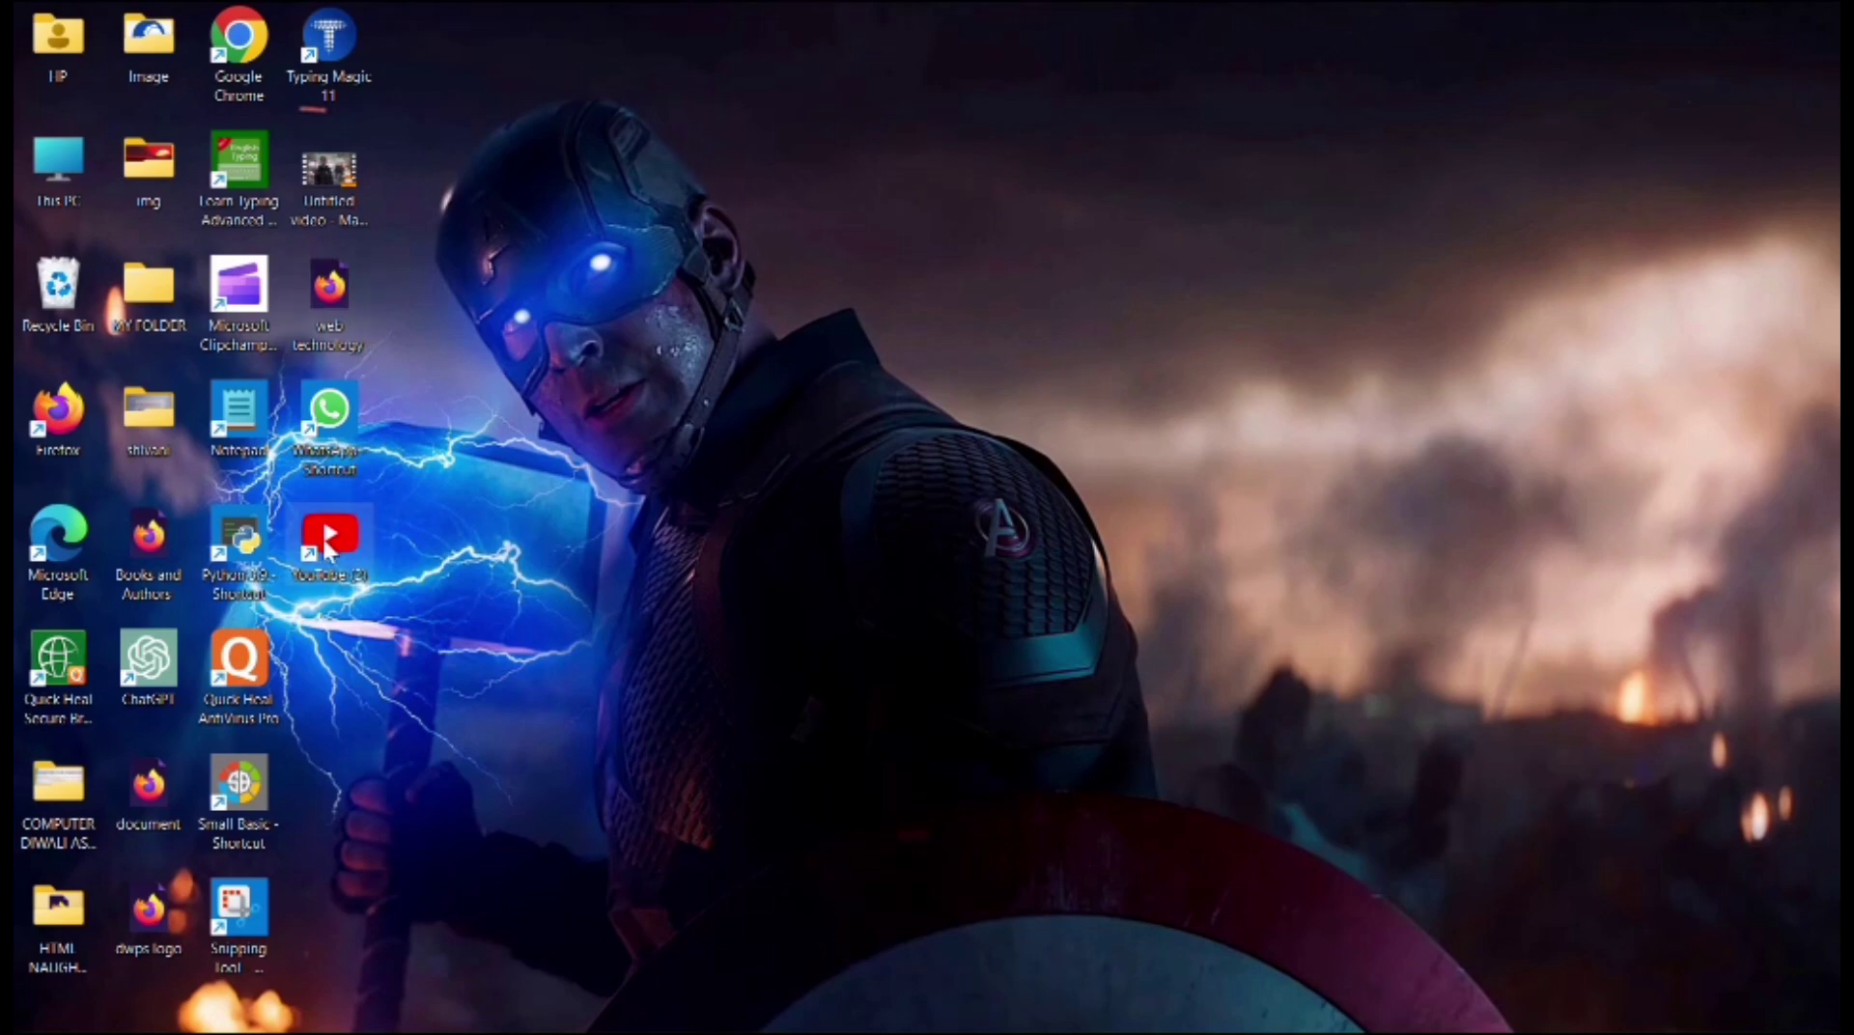
mouse_move(148, 554)
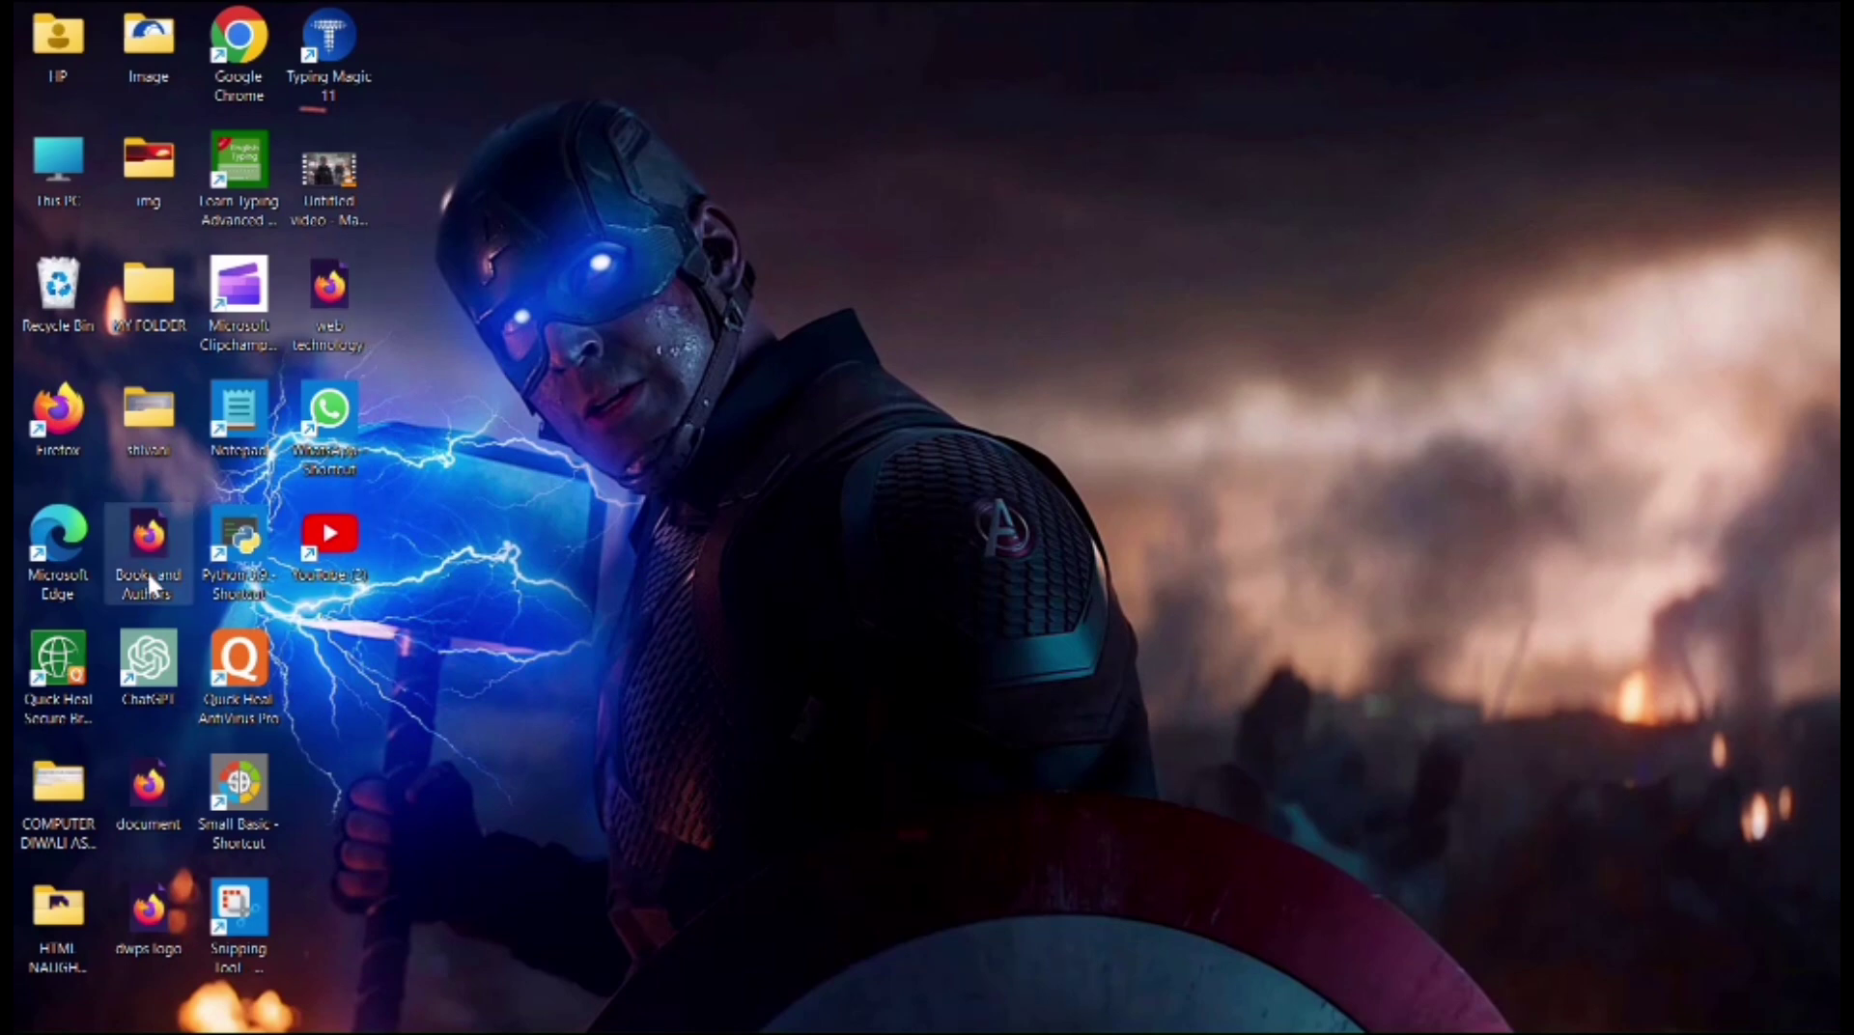
View the saved Books and Authors page in Firefox from the desktop icon
double_click(148, 550)
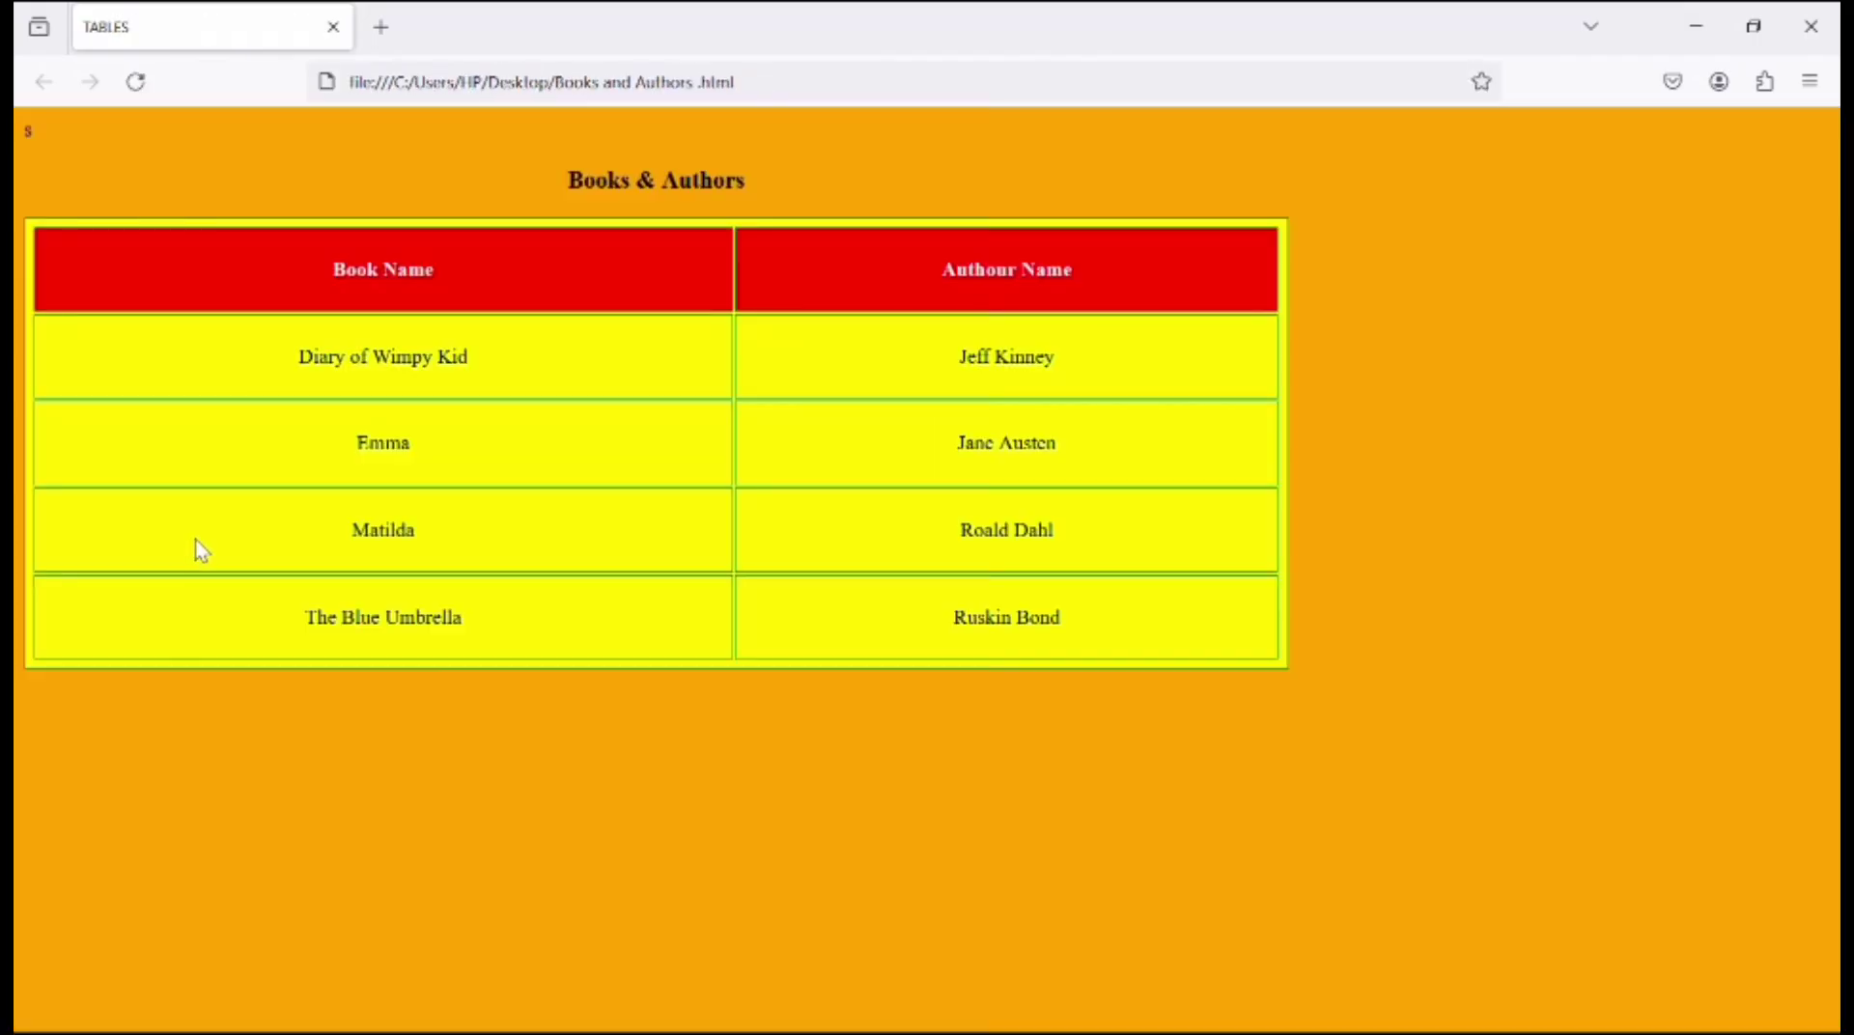
mouse_move(738, 21)
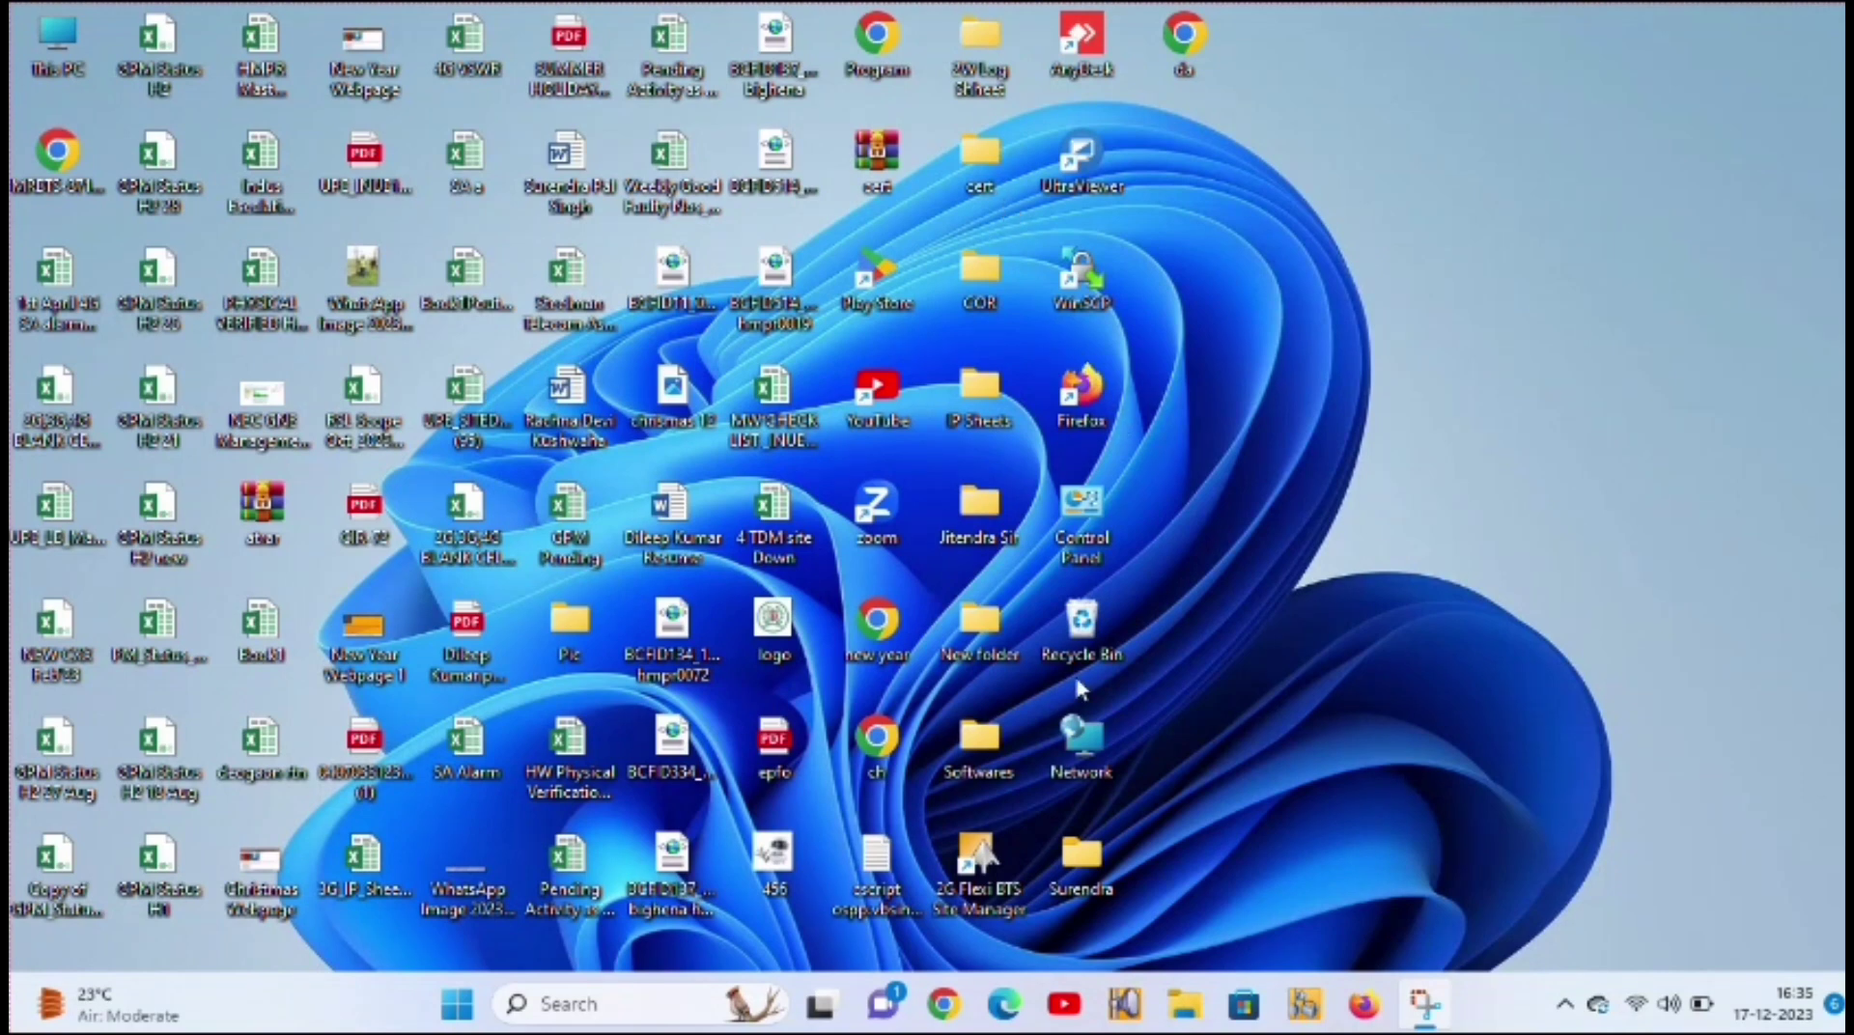
mouse_move(1131, 328)
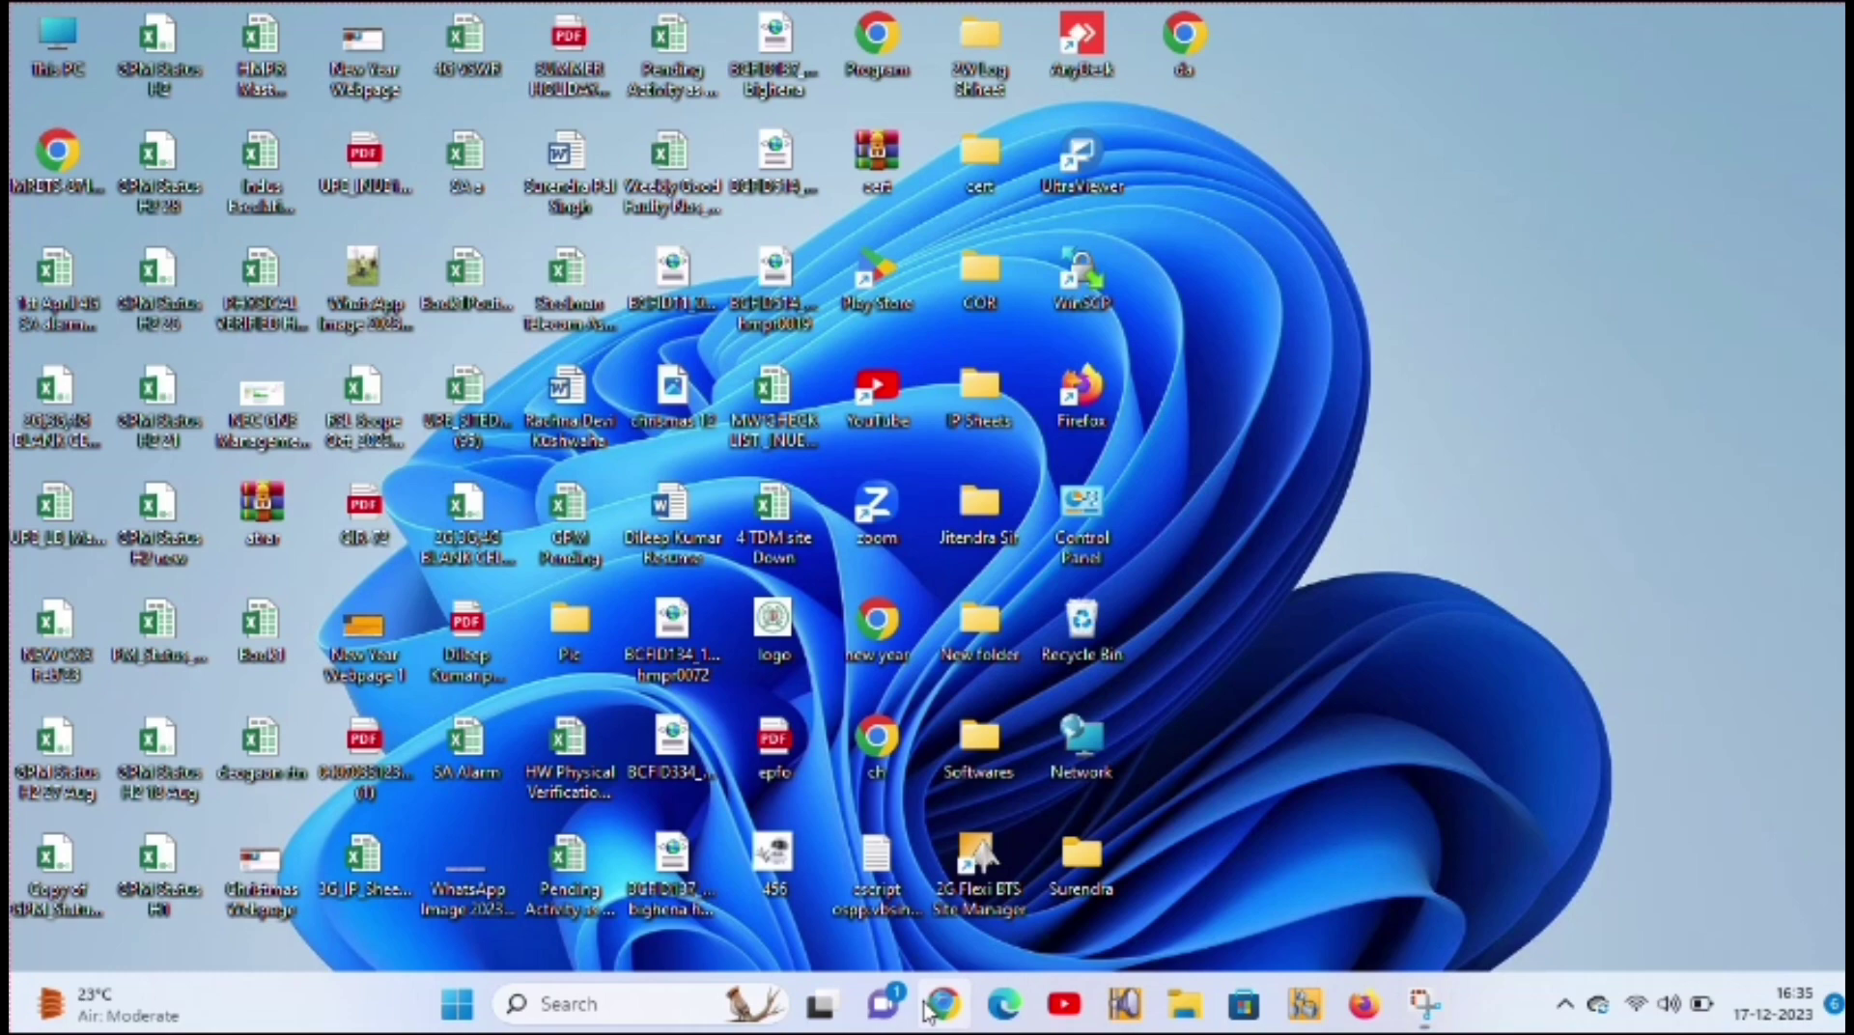
Start Chrome on a profile's New Tab page and show the Google apps menu
left_click(942, 1004)
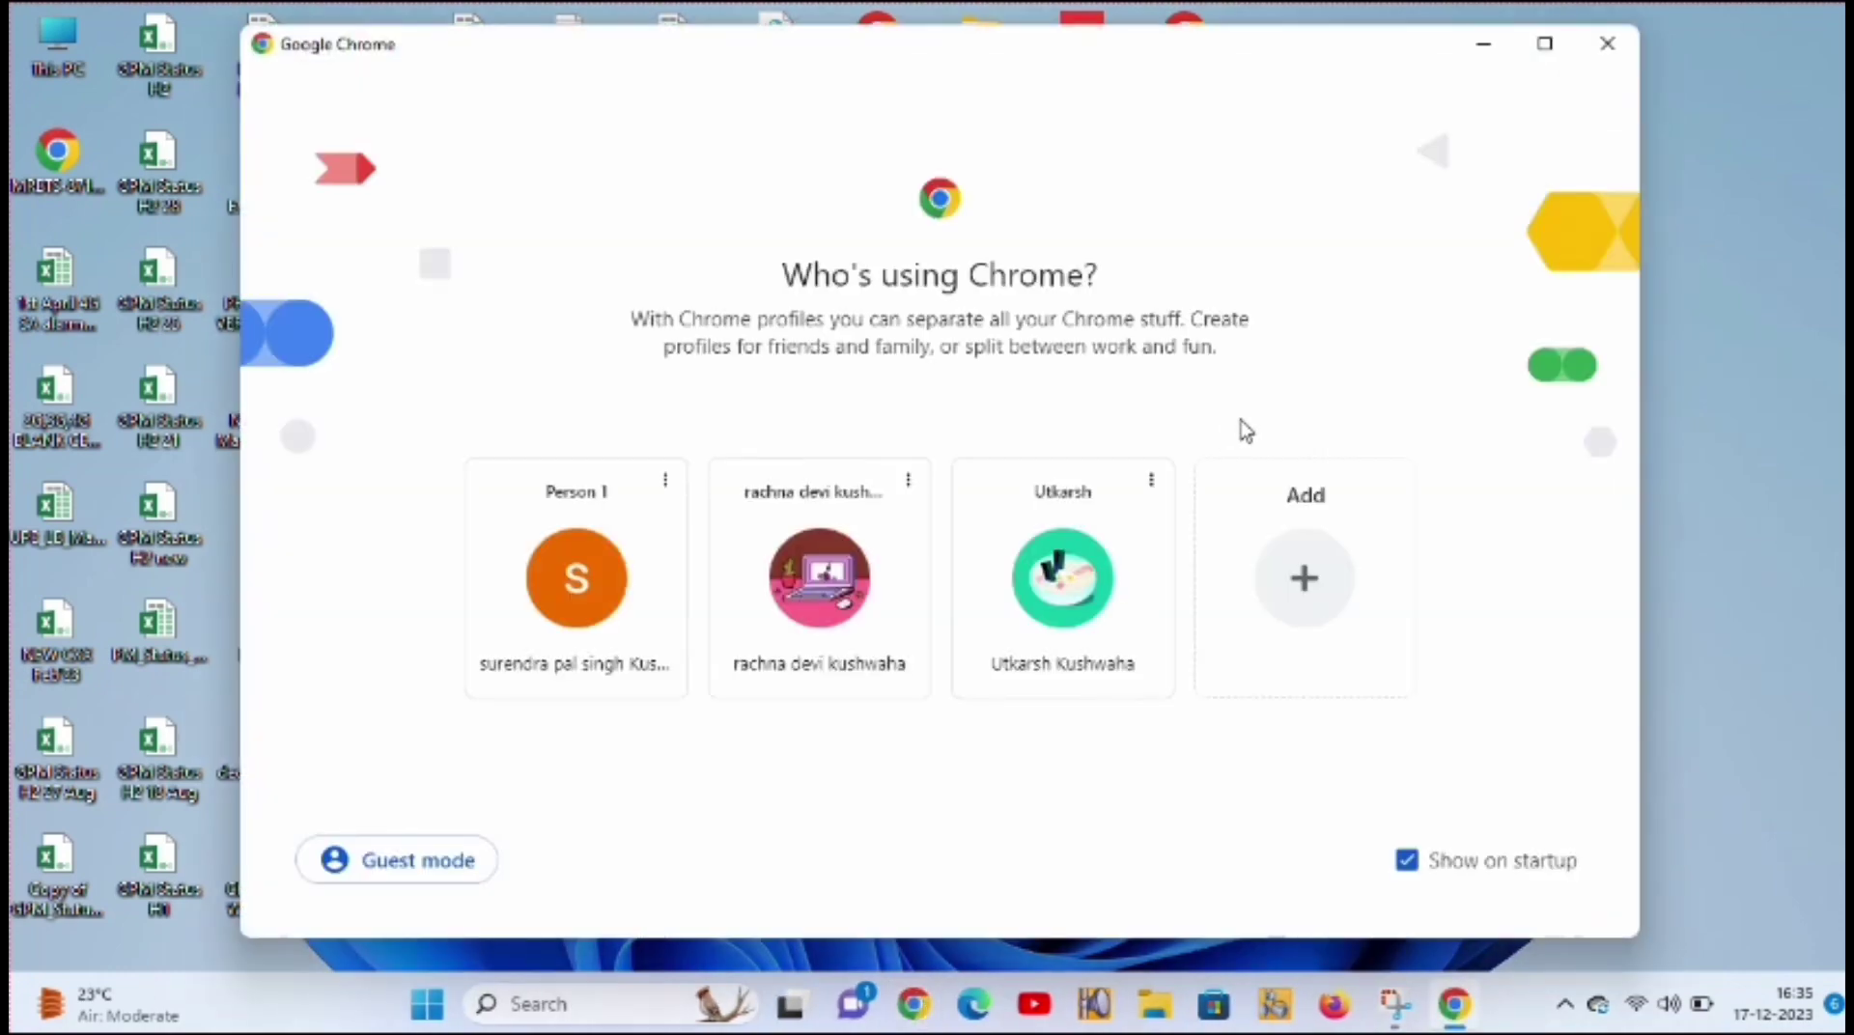
left_click(1062, 579)
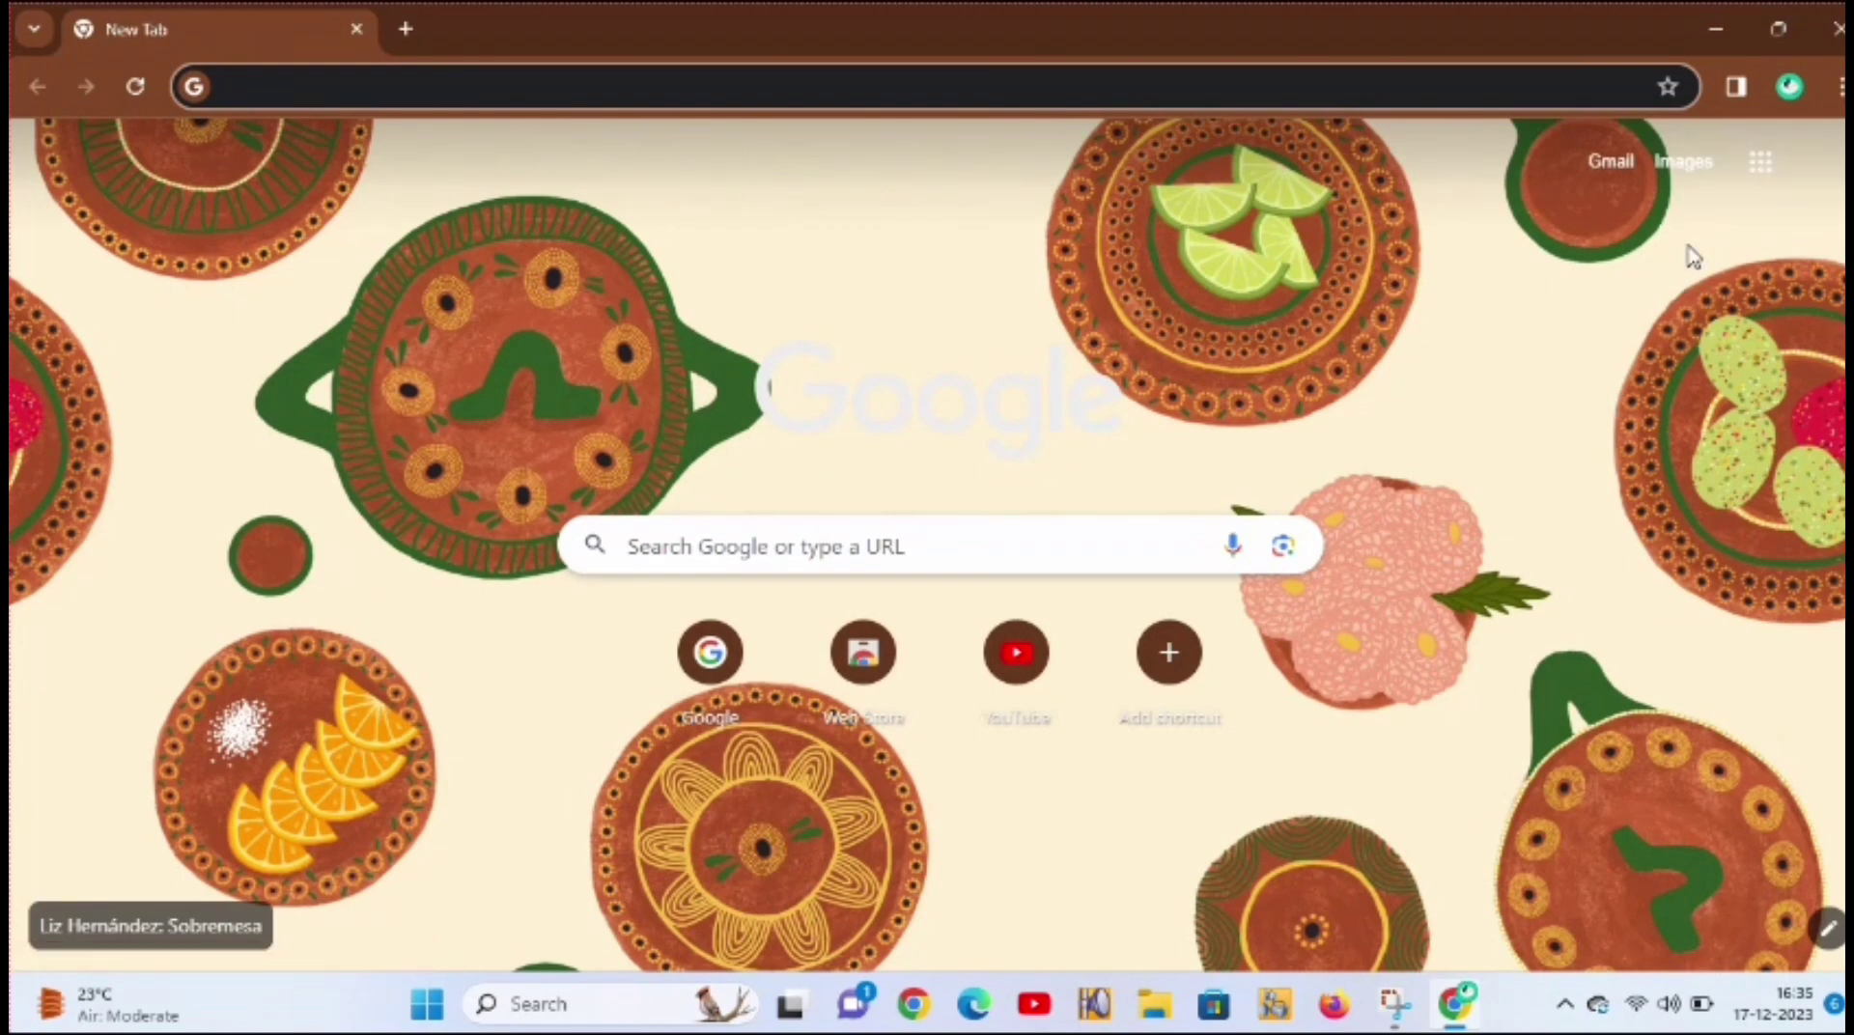
left_click(1761, 160)
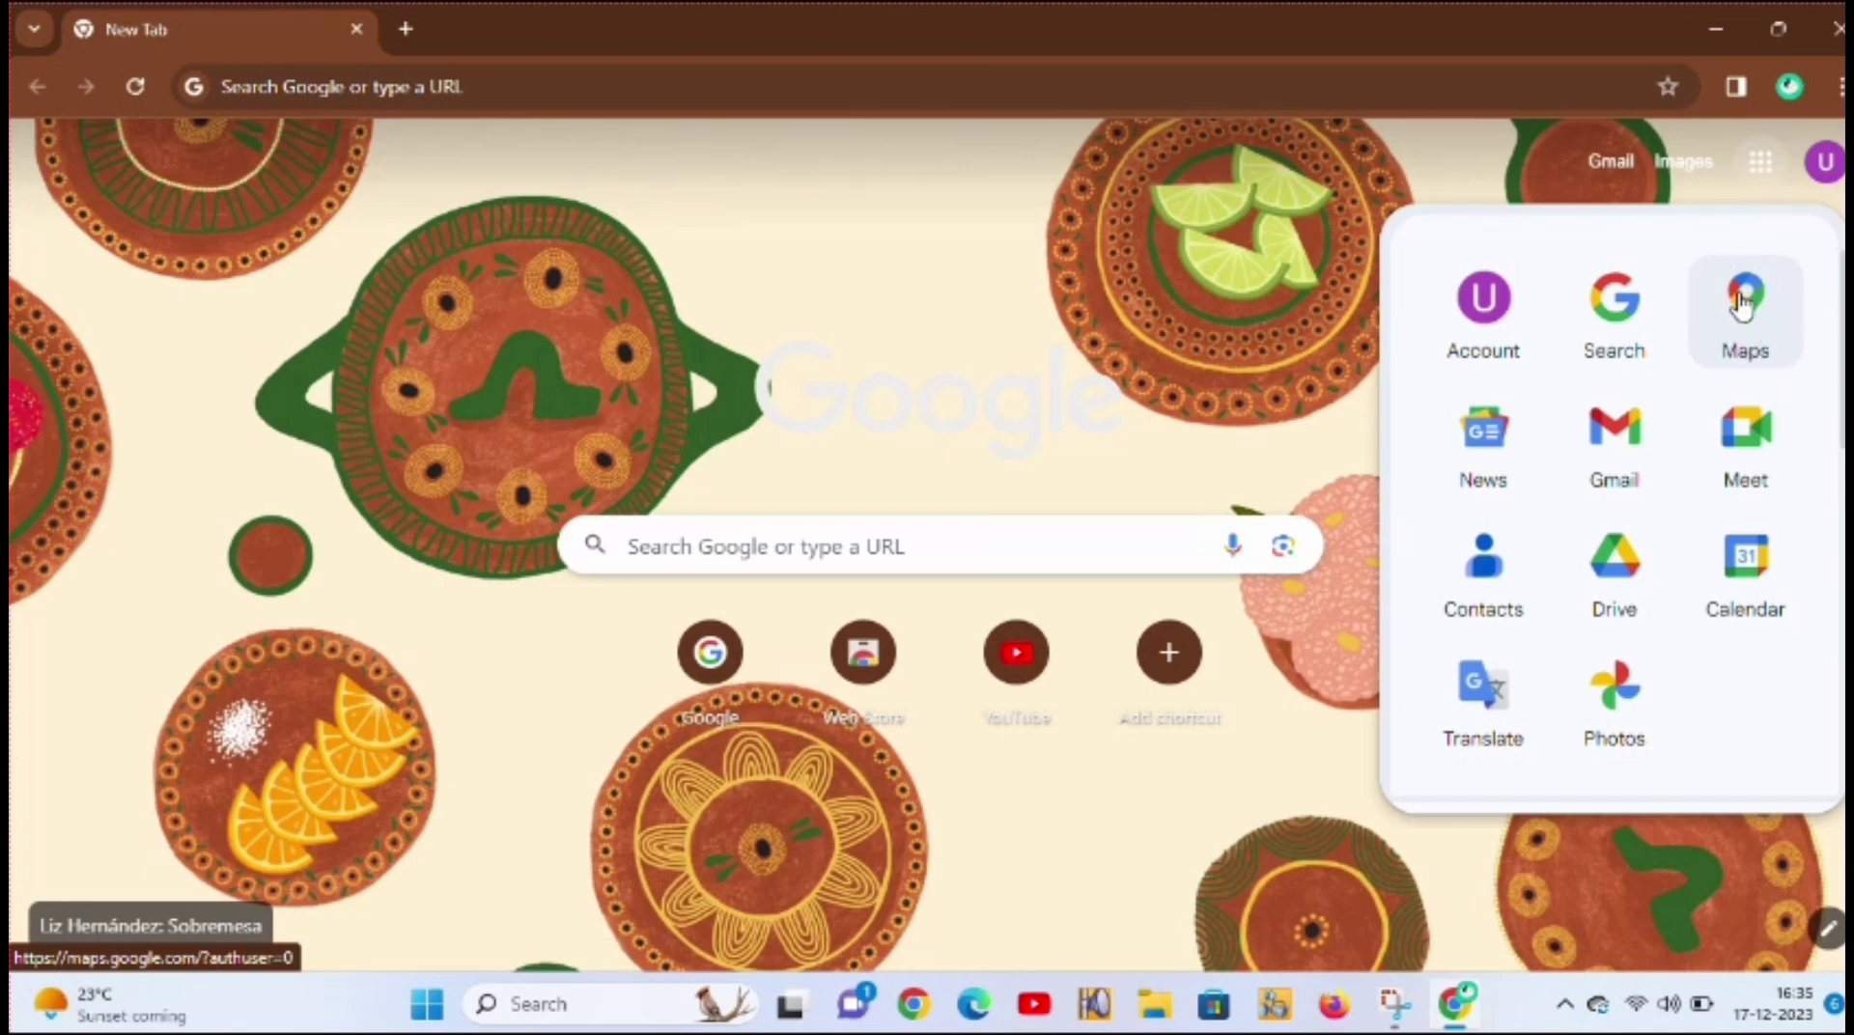
mouse_move(1746, 318)
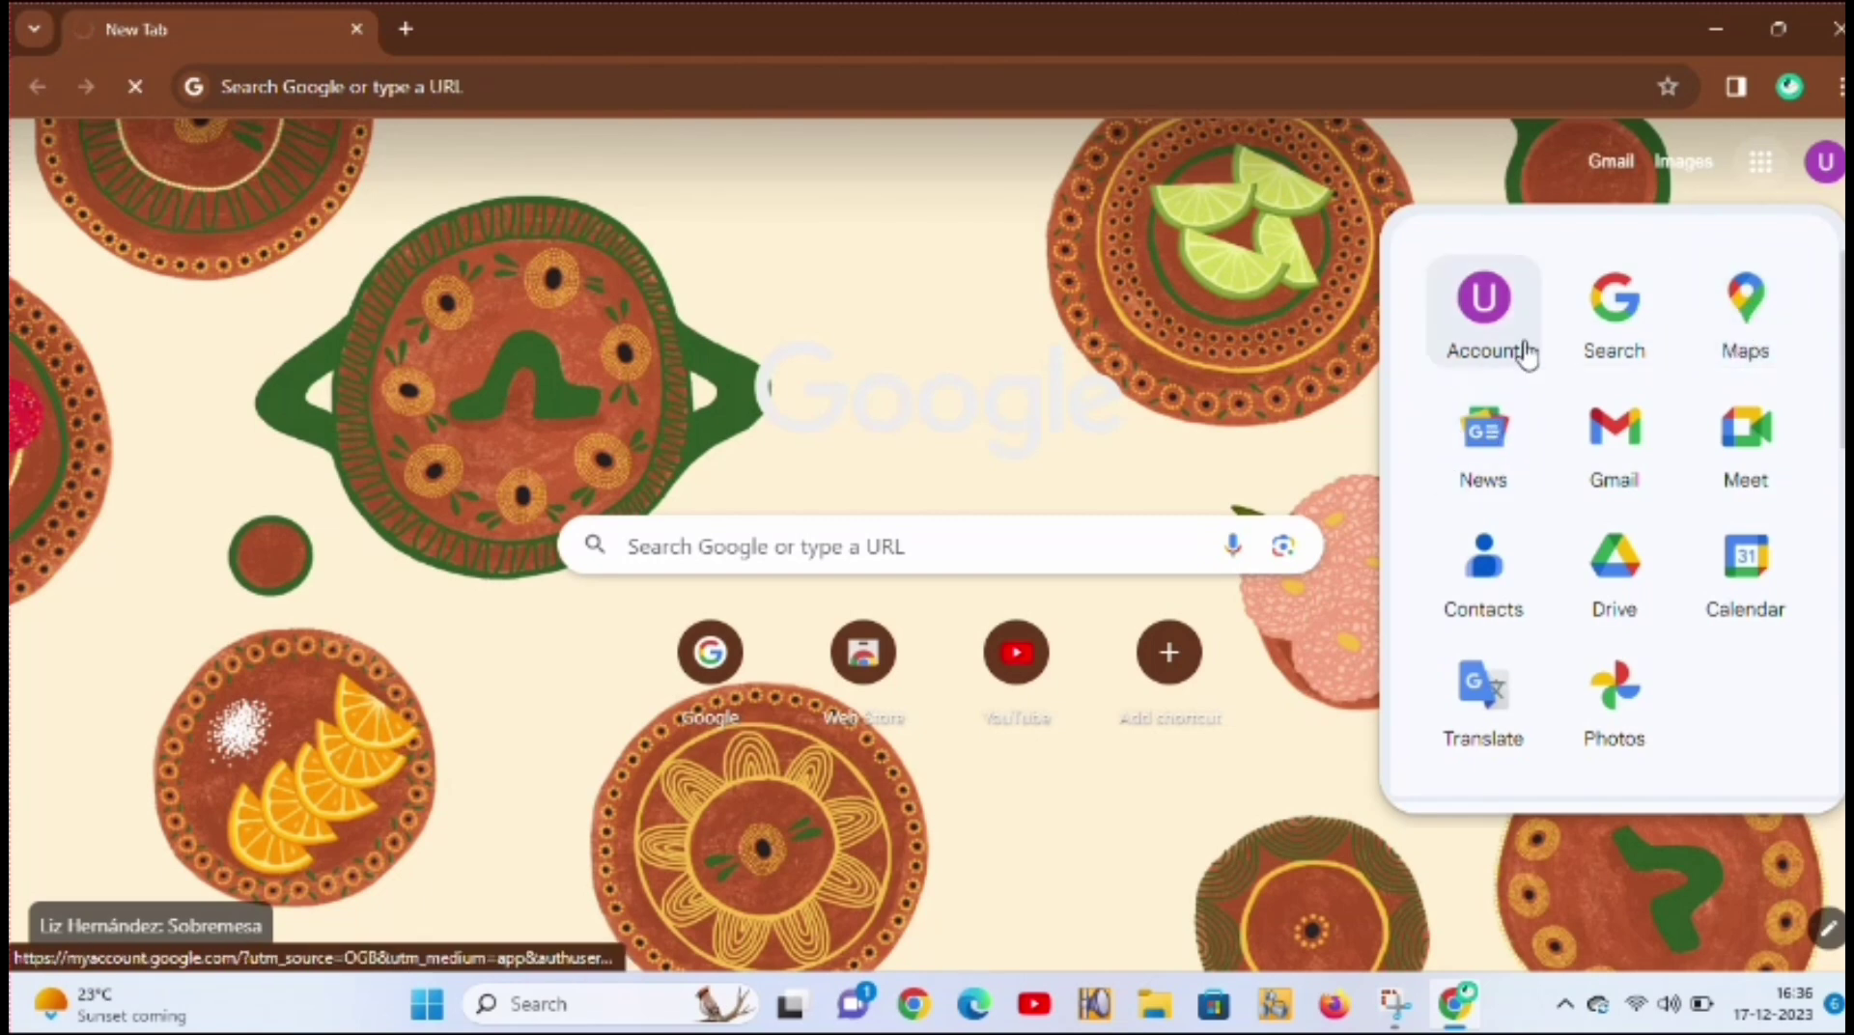
left_click(1746, 313)
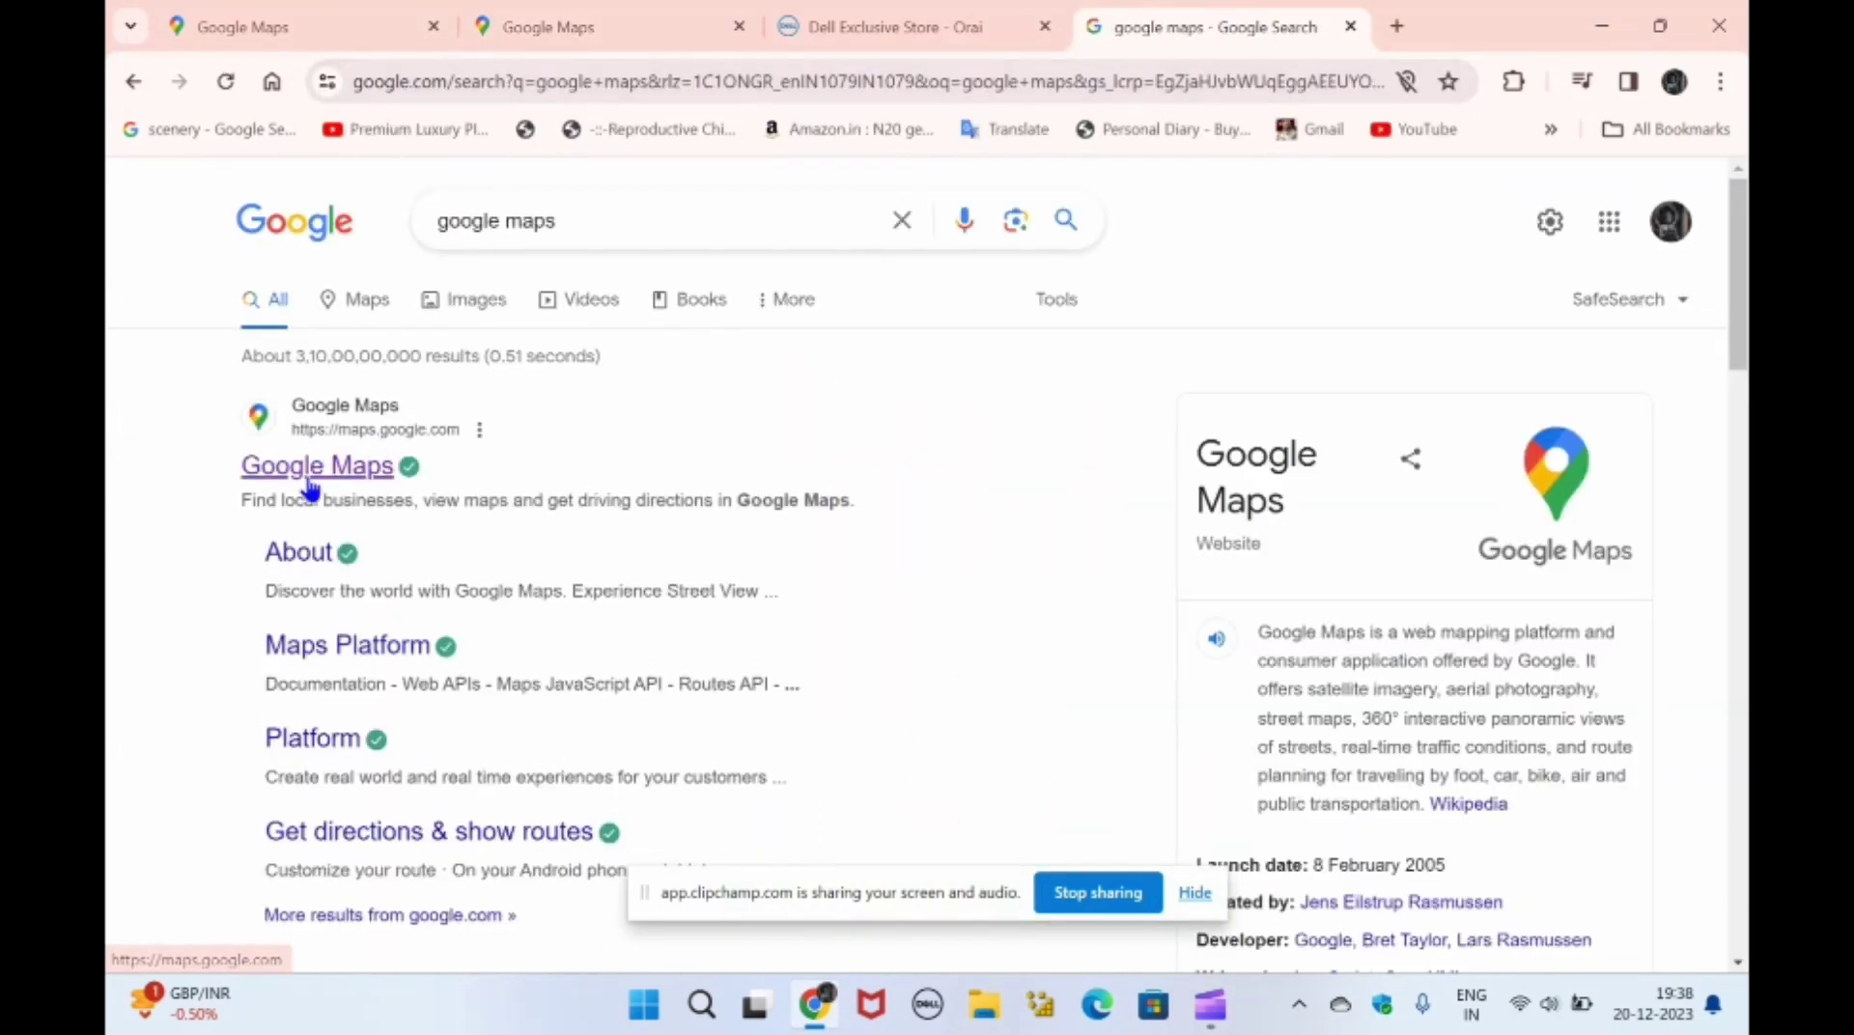
Go to the Google Maps site from the search results, showing the Orai area
left_click(317, 465)
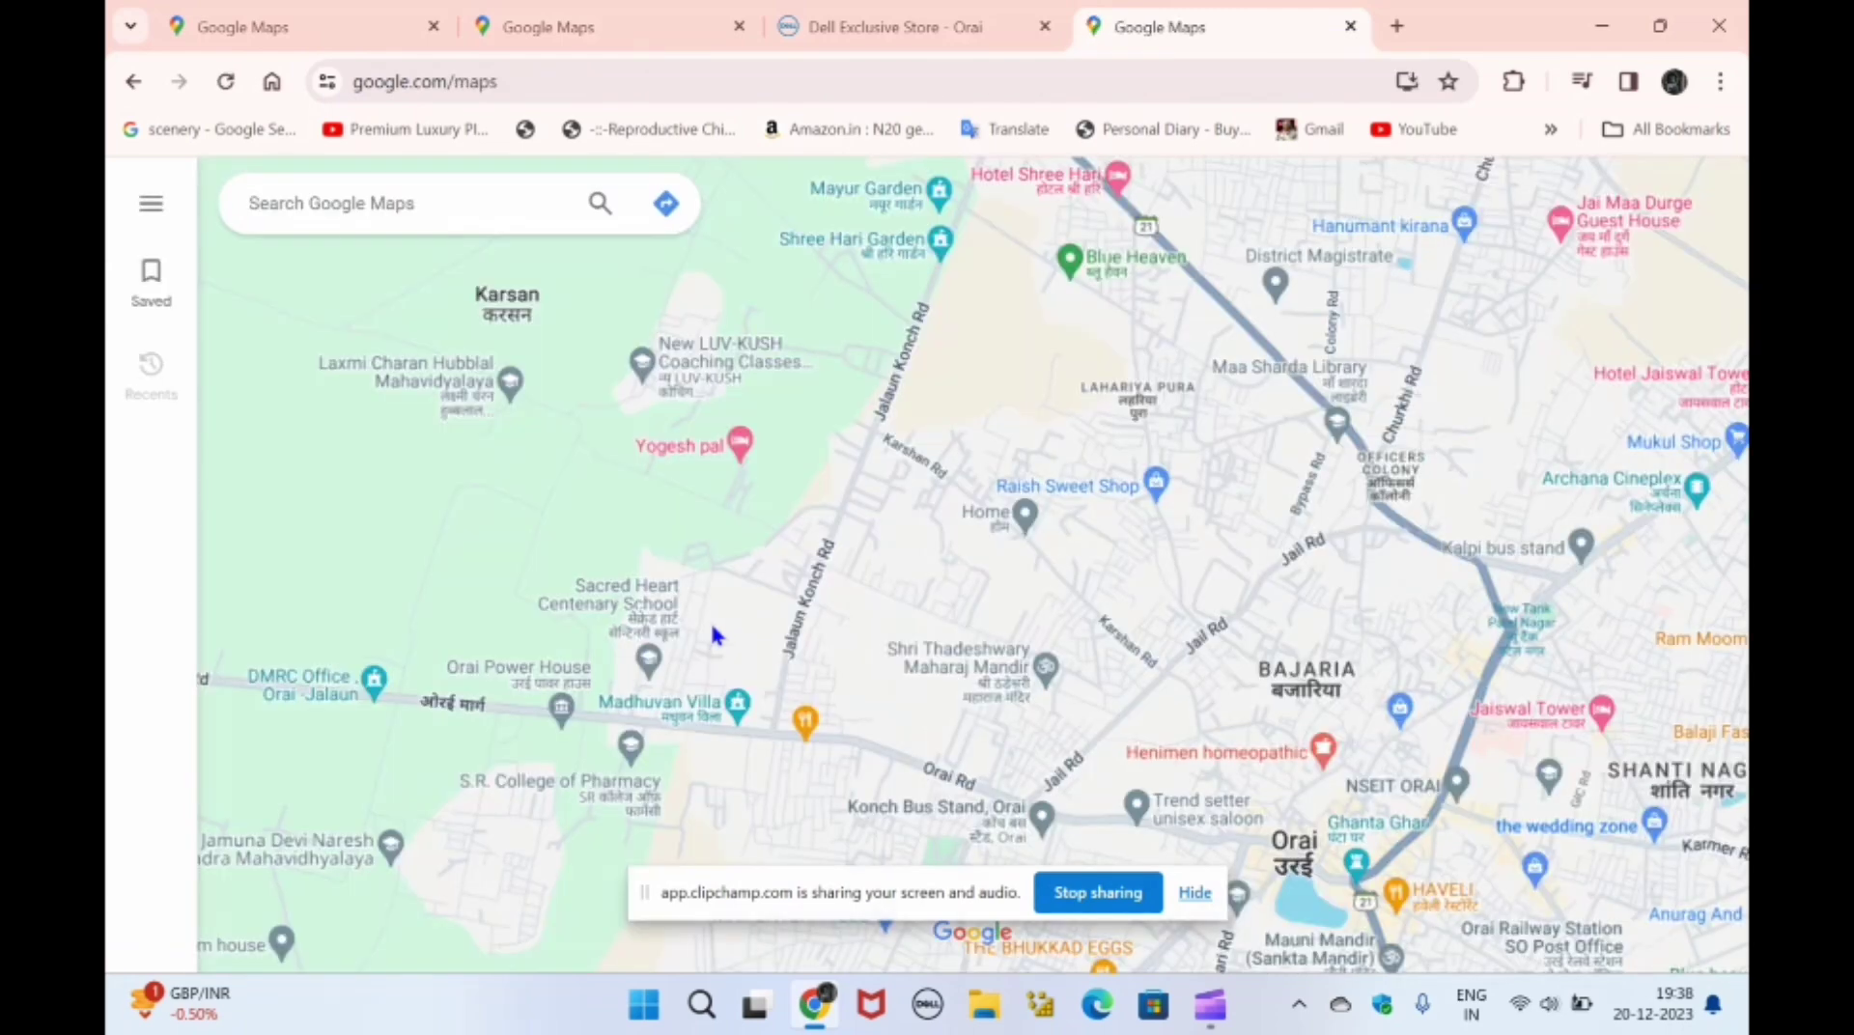
Search 'dell store' and show Dell Exclusive Store - Orai's place details
left_click(414, 203)
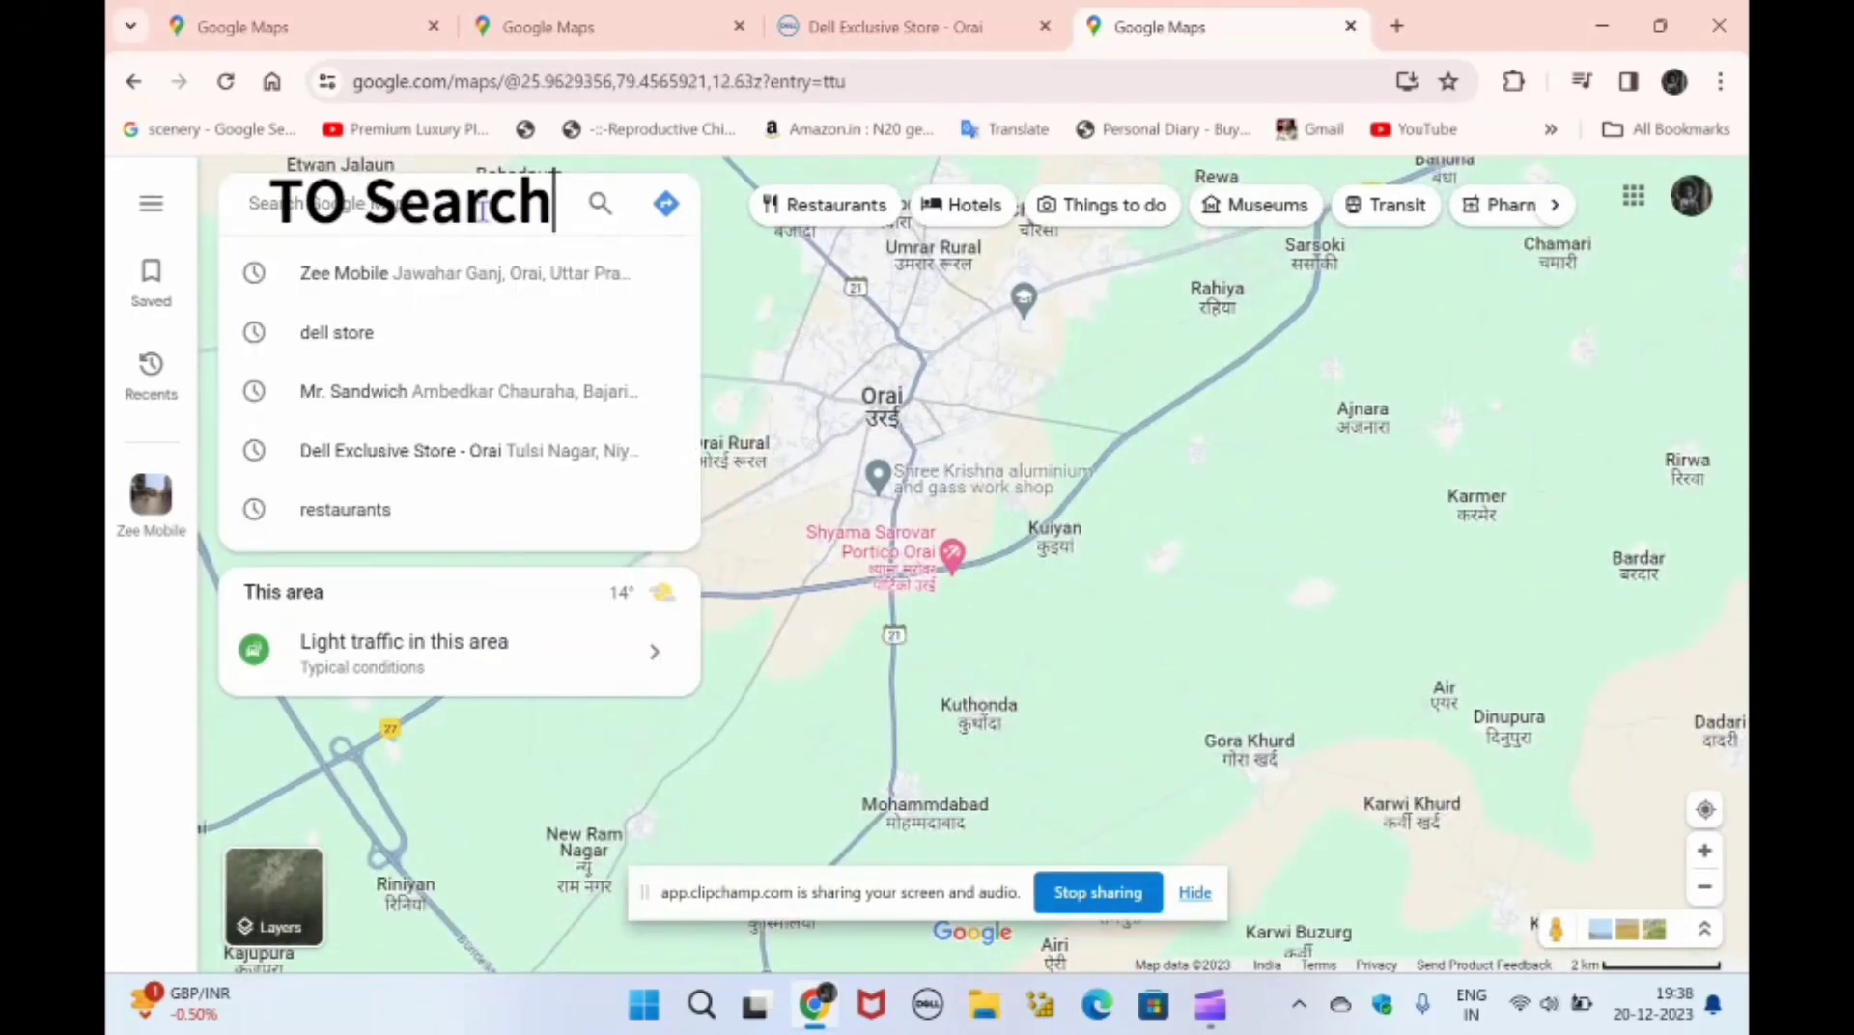
type("dell storew")
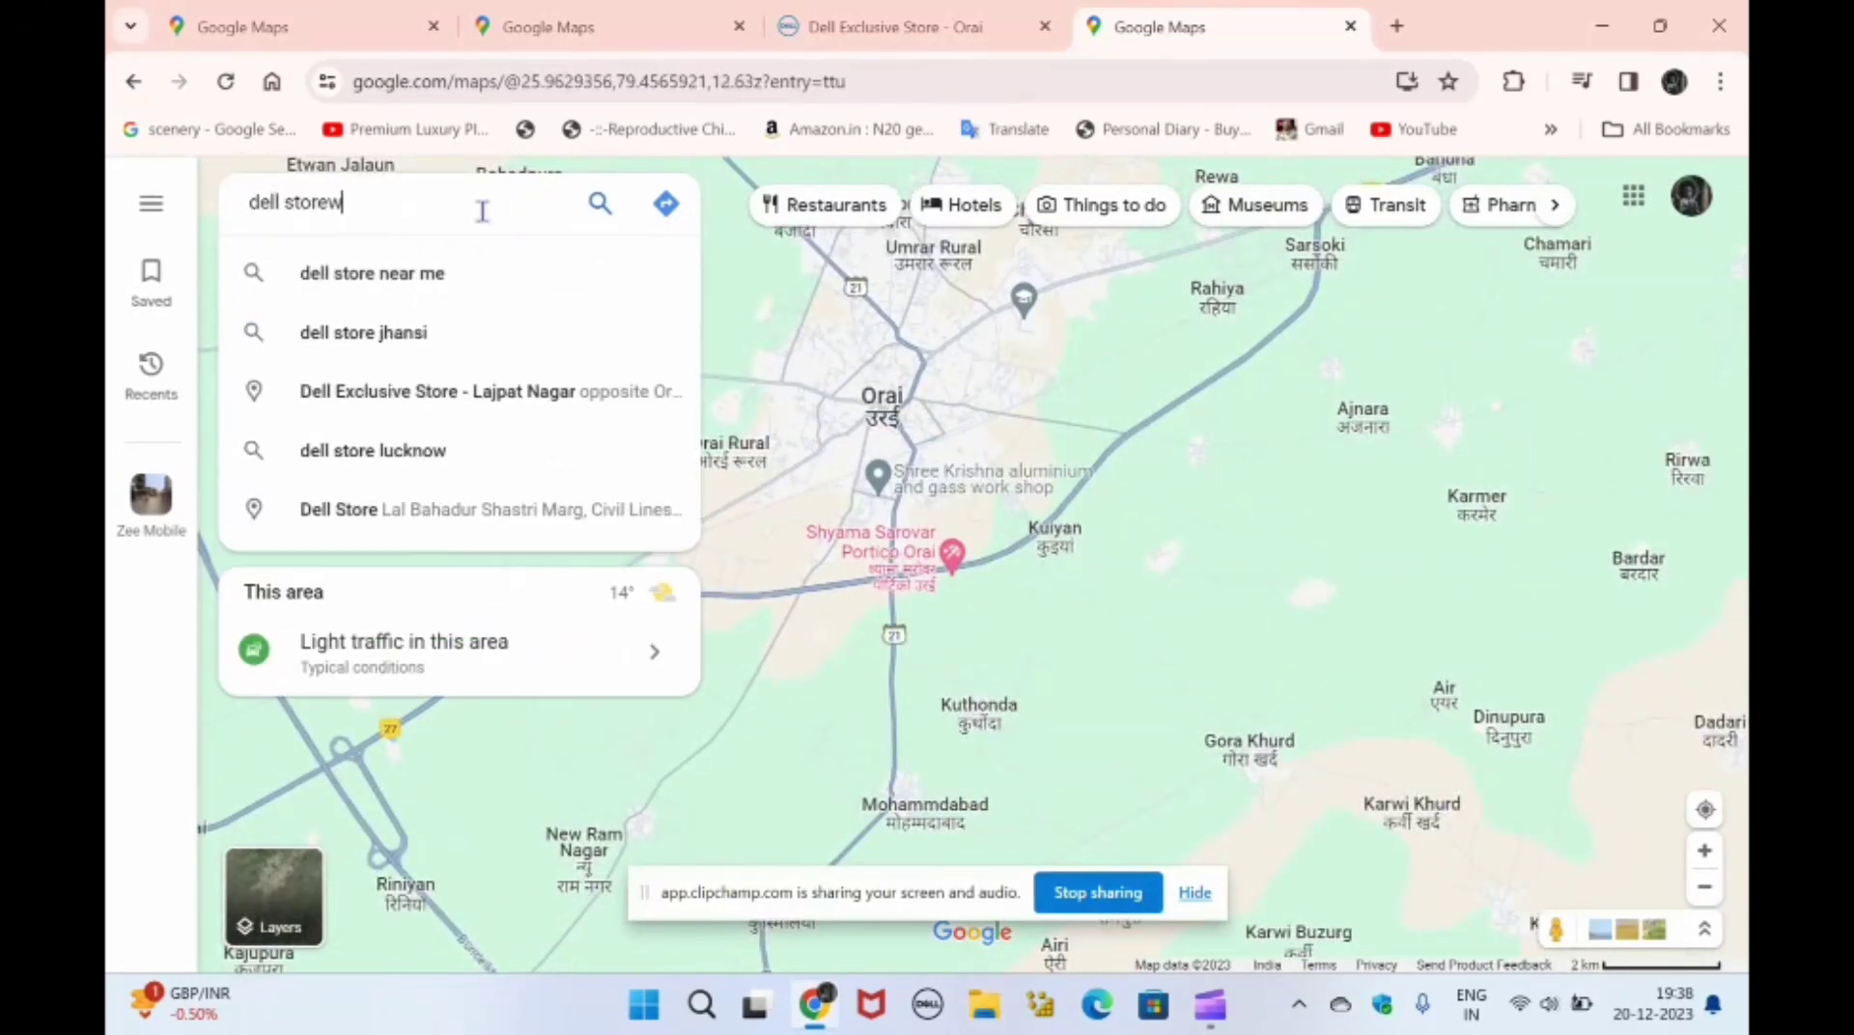
left_click(437, 390)
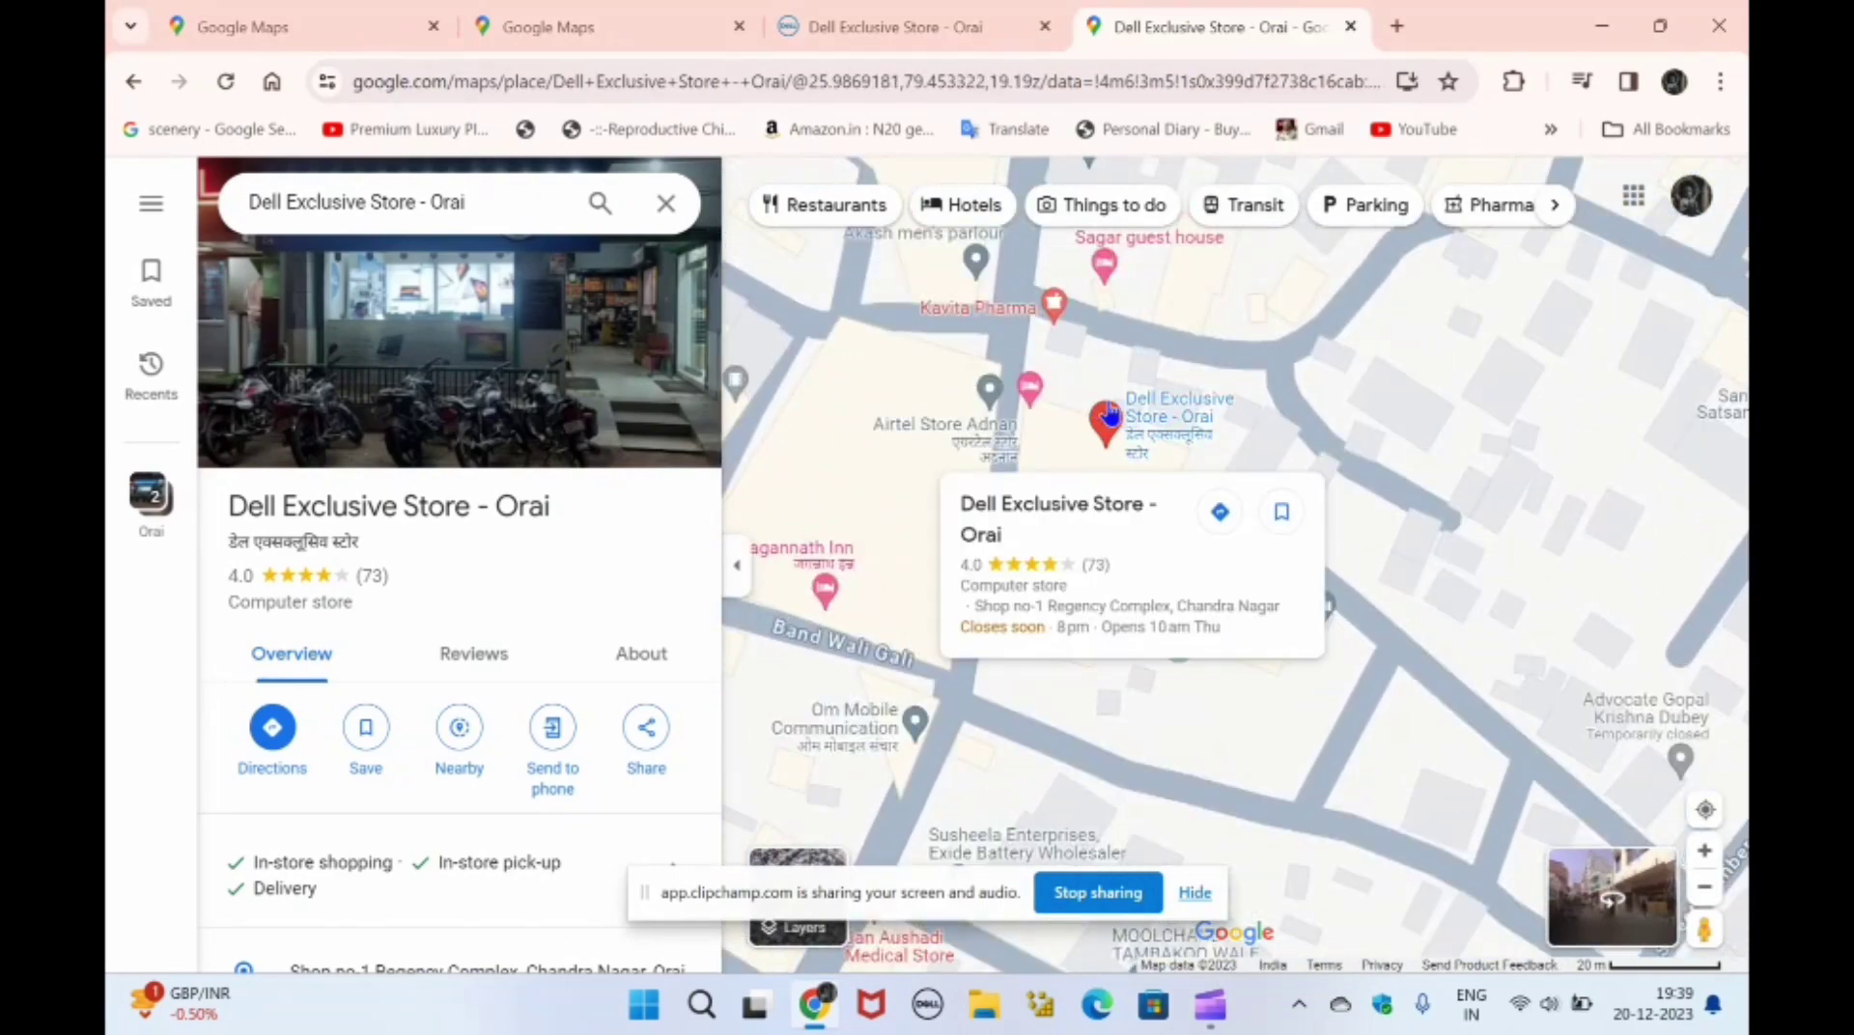
Dismiss the map info card and start directions to Dell Exclusive Store - Orai
left_click(1176, 712)
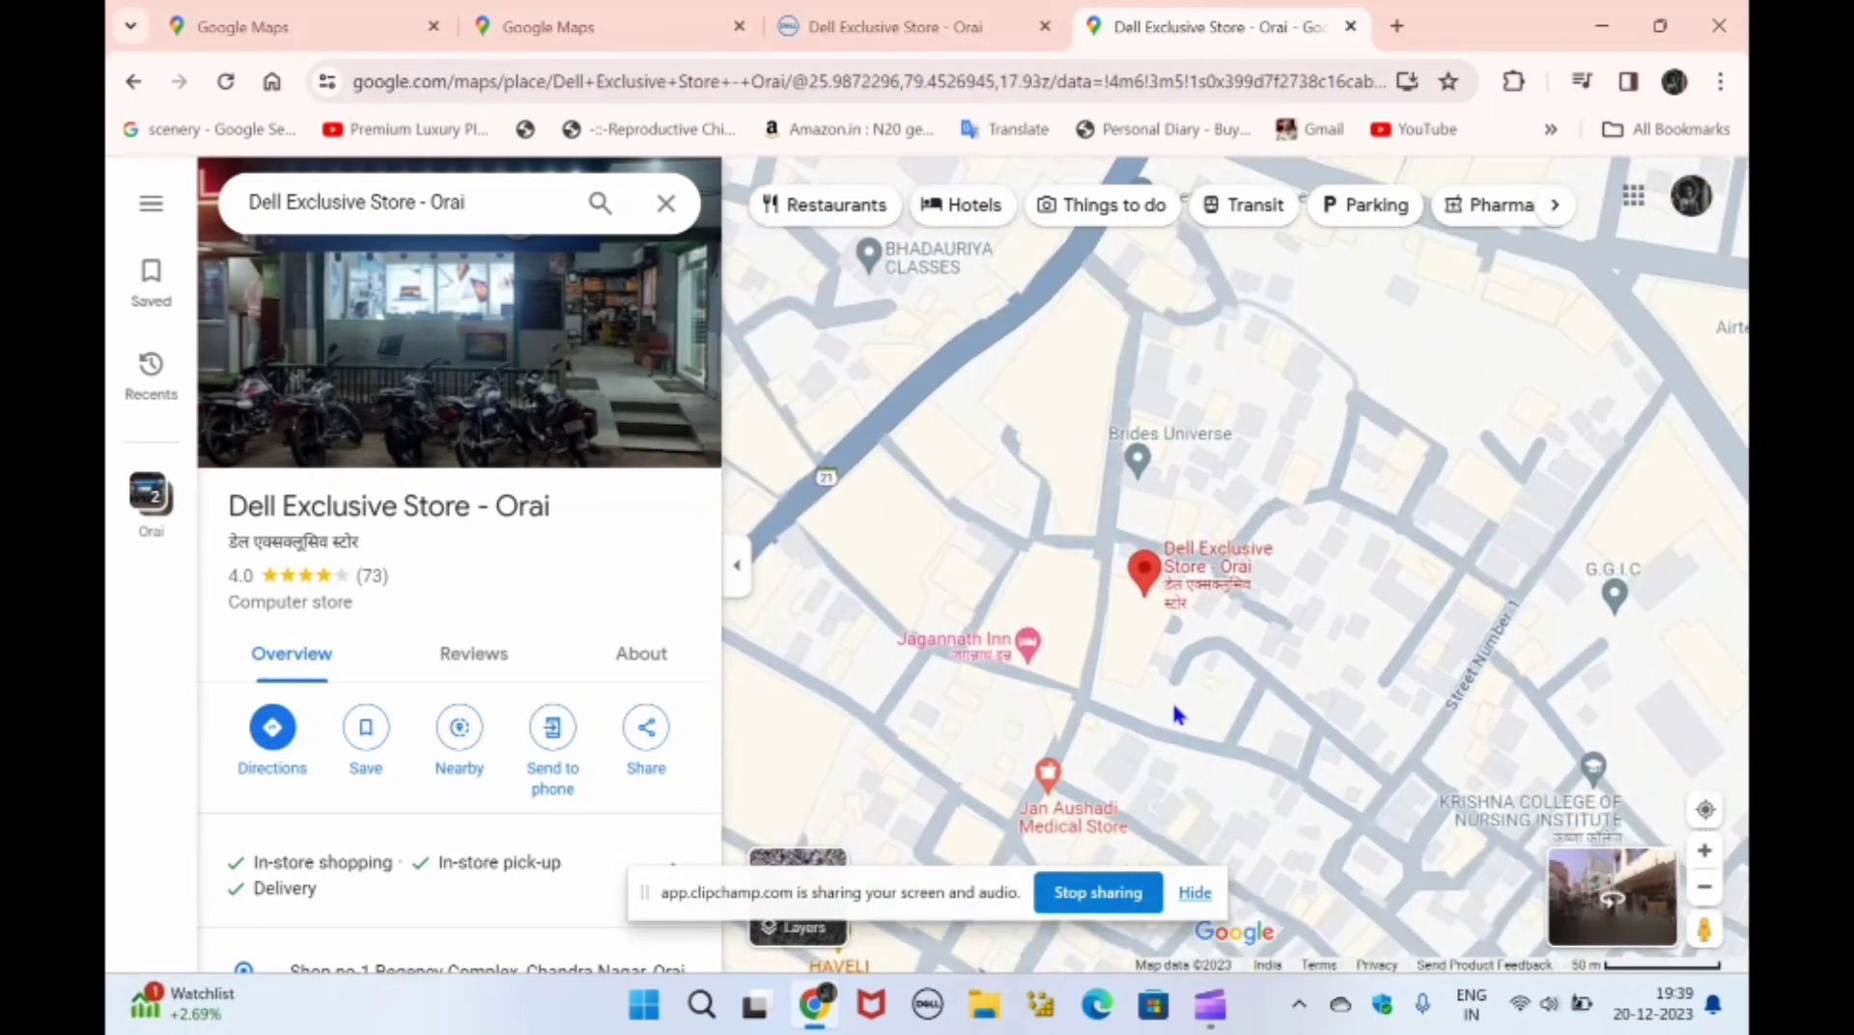
left_click(272, 726)
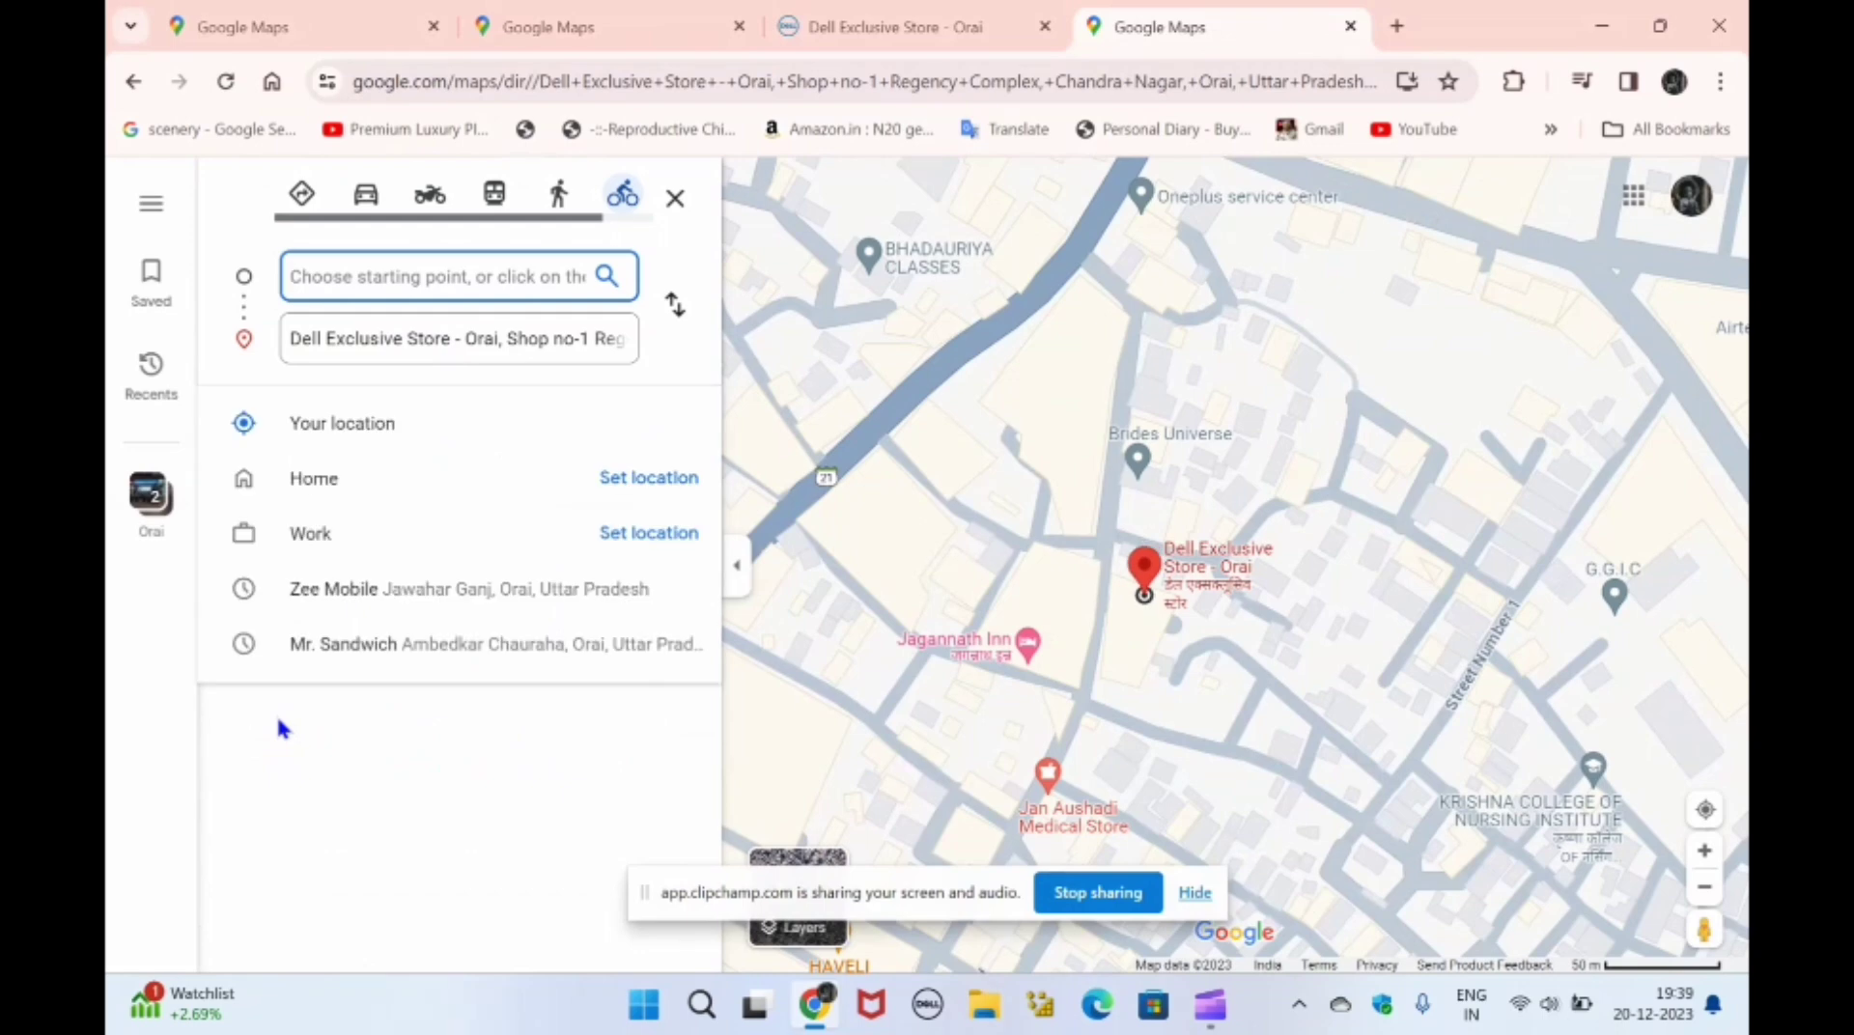
mouse_move(668, 621)
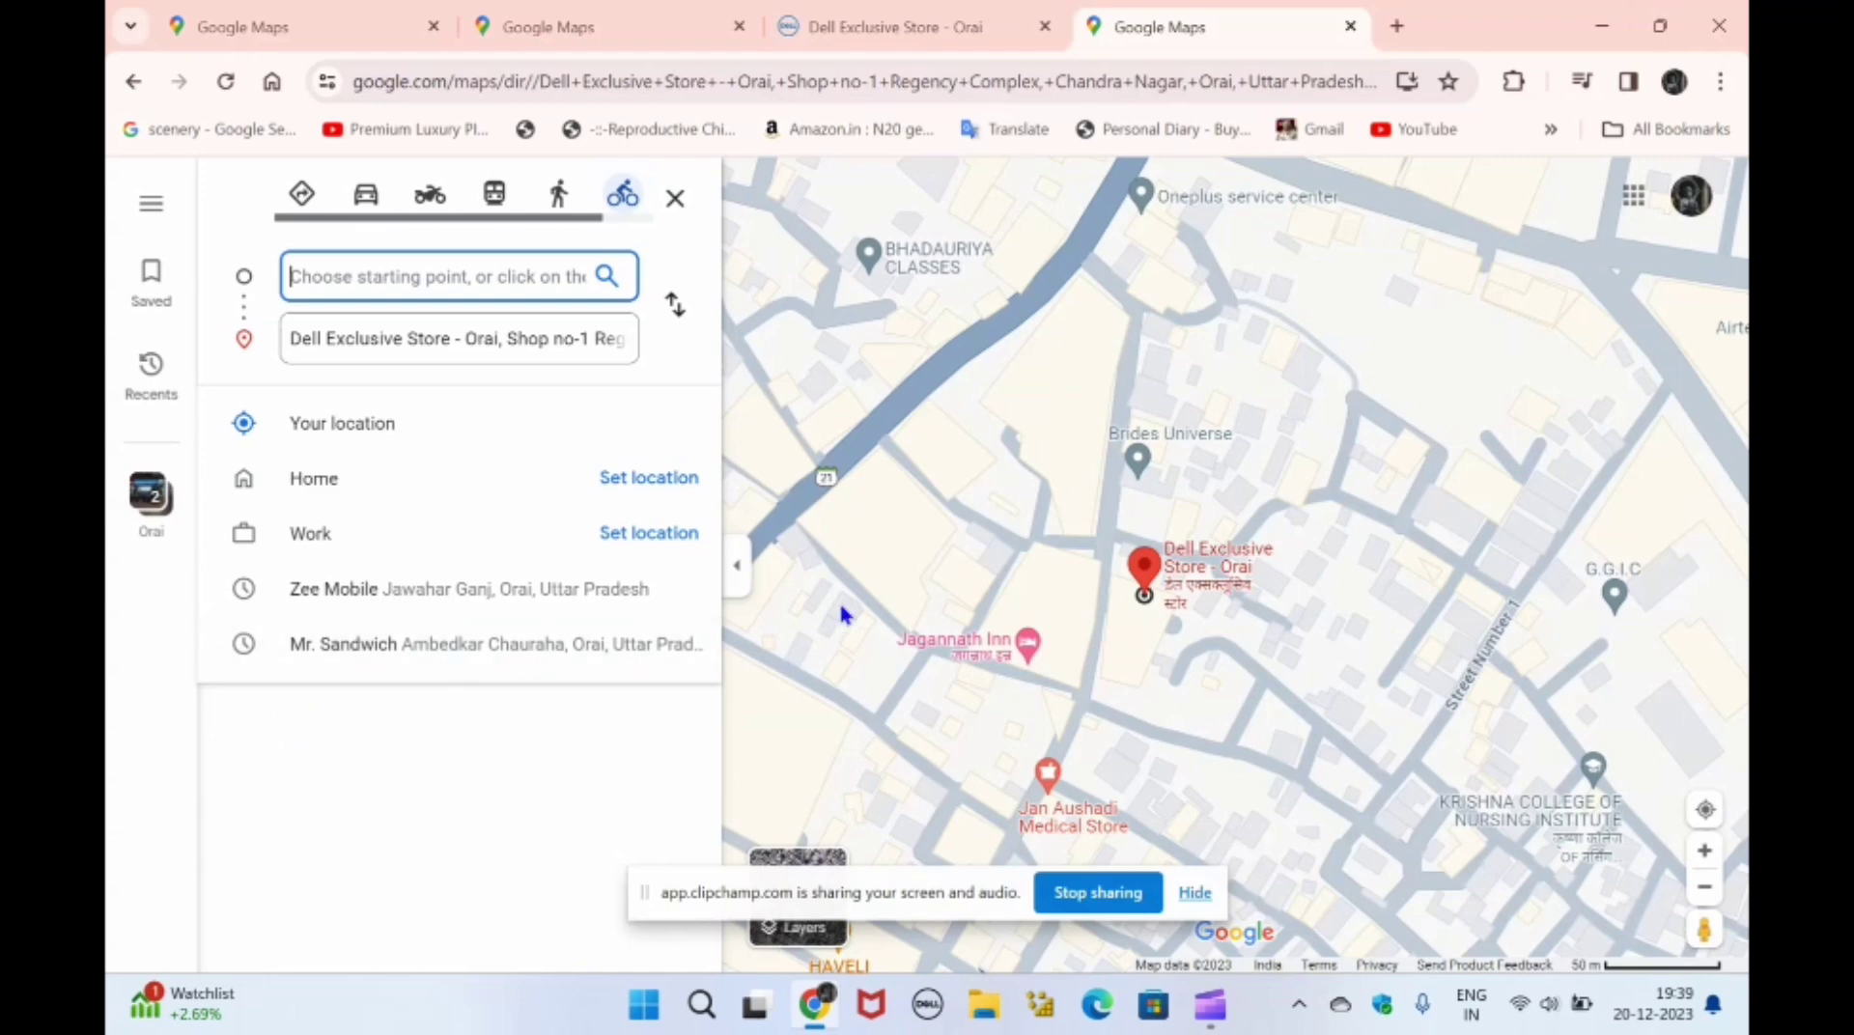
mouse_move(1215, 807)
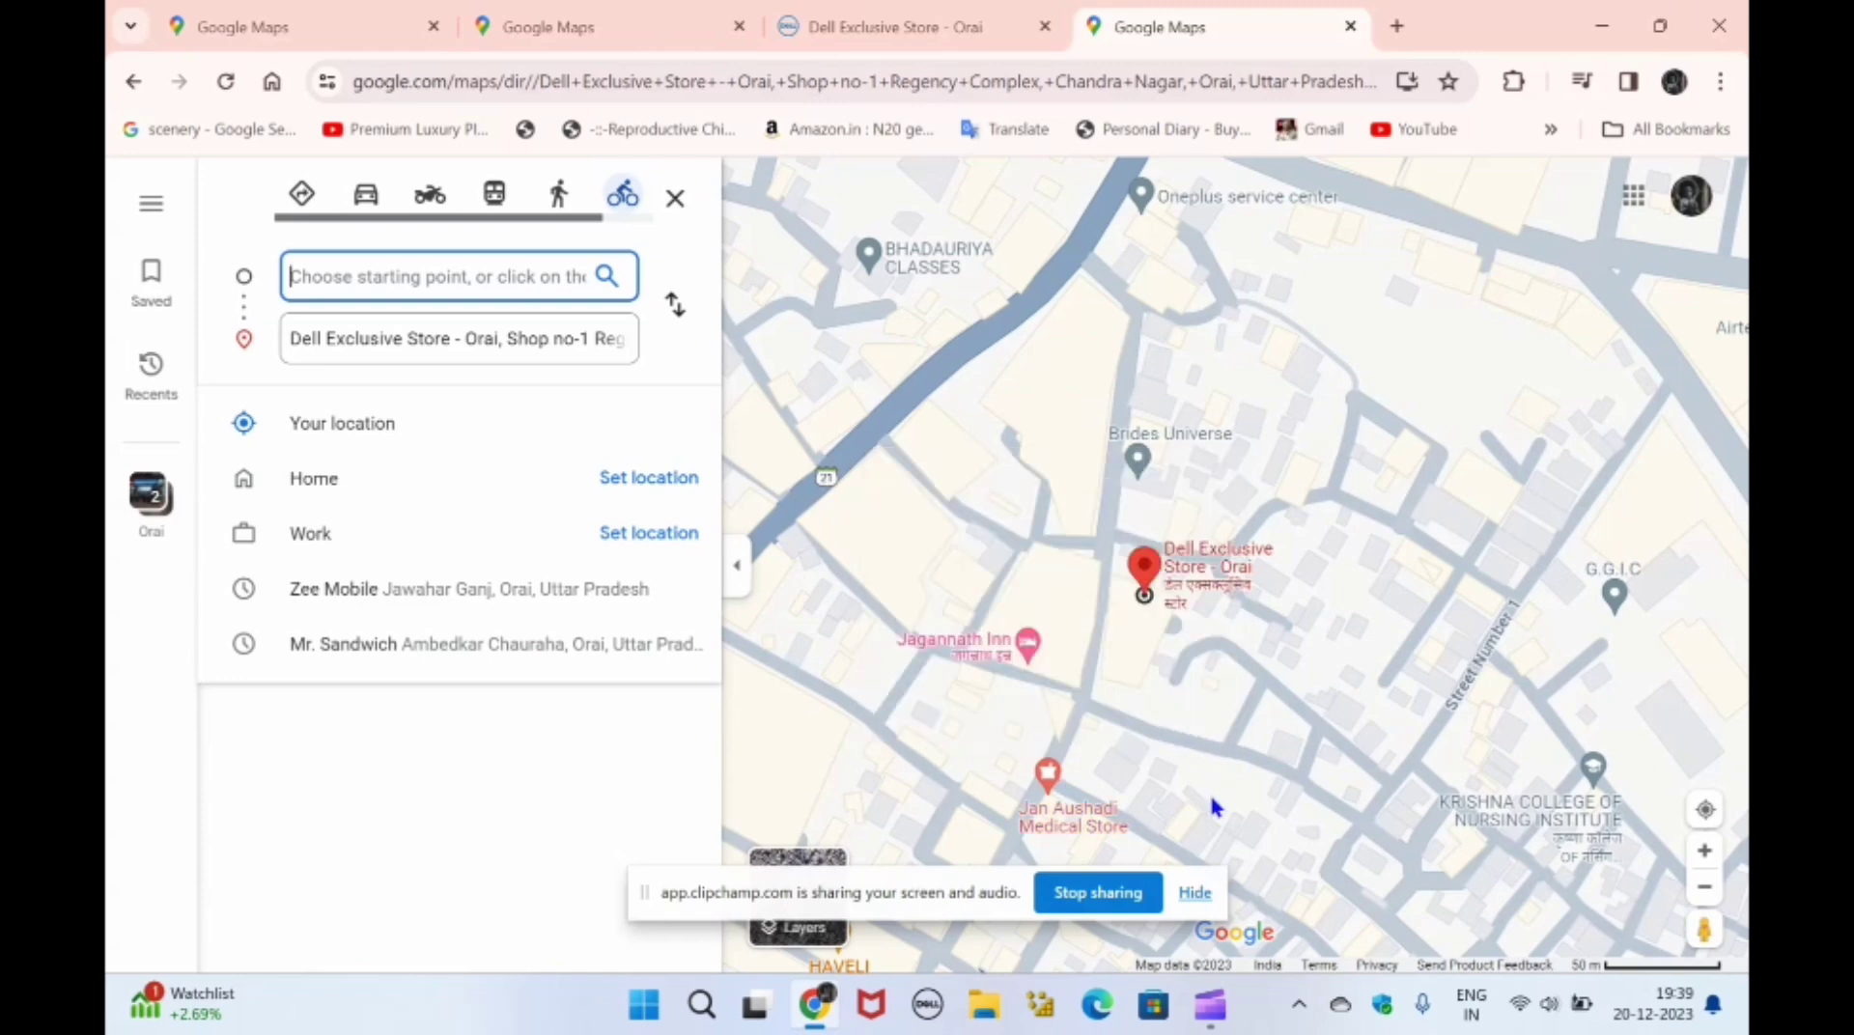